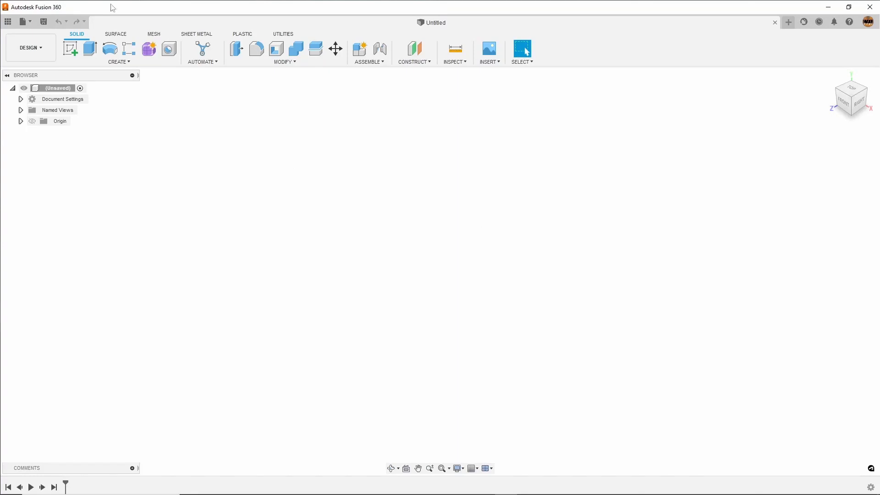
{"action": "mouse_move", "coordinate": [70, 48]}
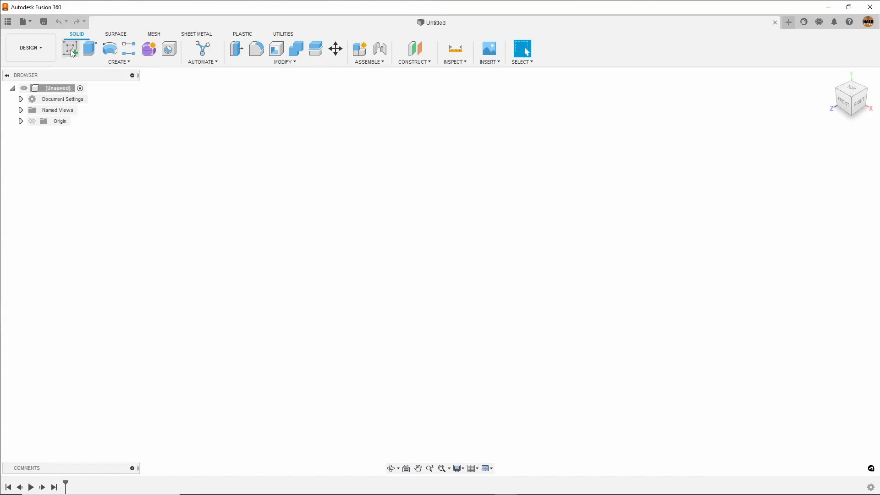
Begin a new sketch on the front (XY) plane of the empty design.
{"action": "left_click", "coordinate": [69, 49]}
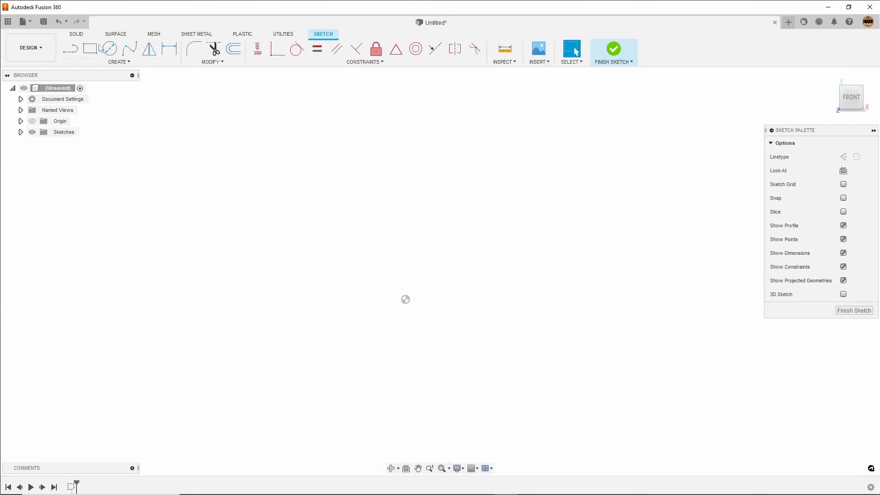
{"action": "mouse_move", "coordinate": [90, 49]}
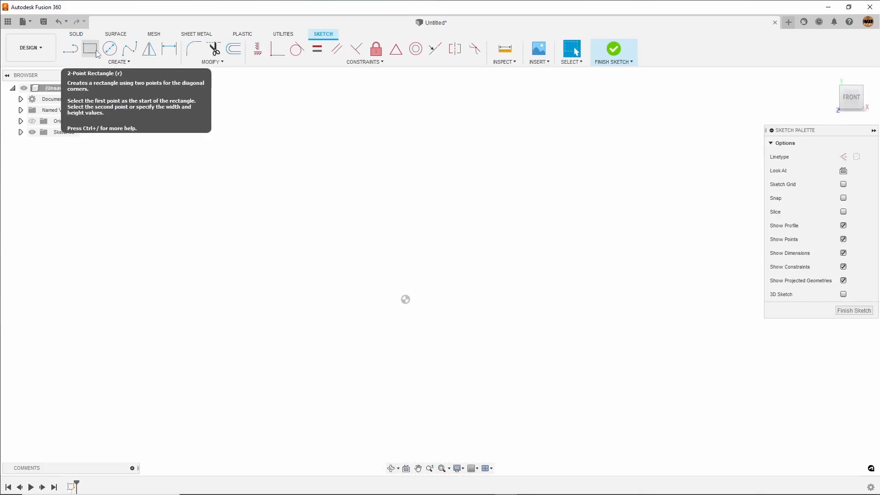
Draw a center rectangle from the origin, taller than wide, left undimensioned.
{"action": "left_click", "coordinate": [118, 62]}
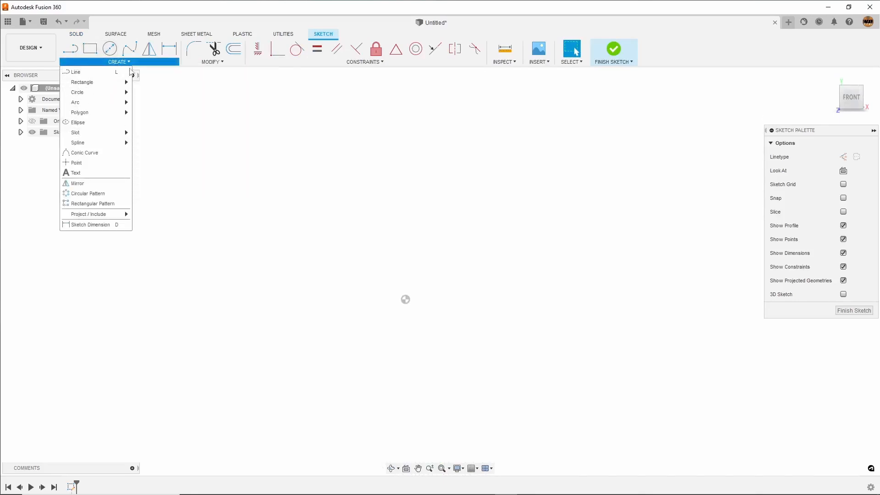
{"action": "mouse_move", "coordinate": [83, 82]}
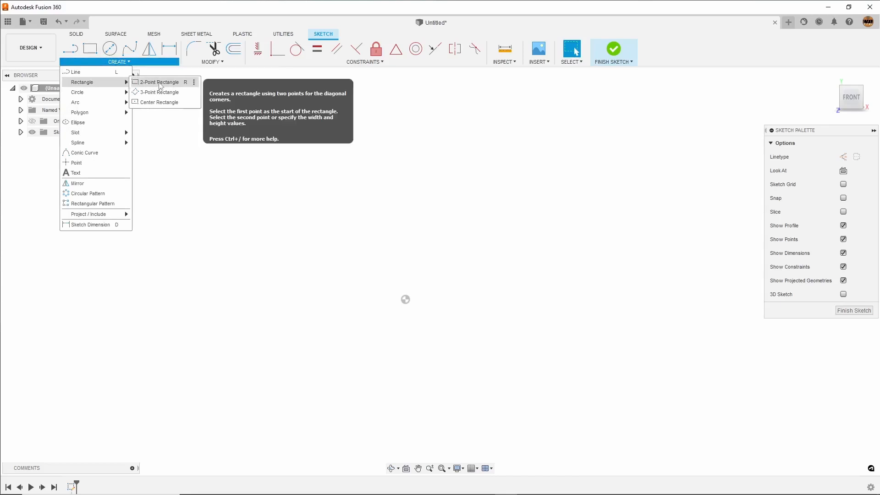
{"action": "left_click", "coordinate": [166, 105]}
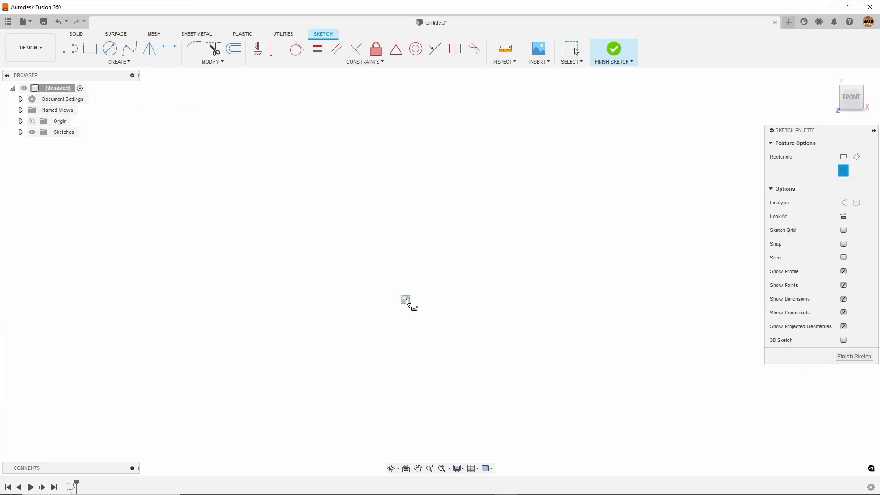
{"action": "left_click_drag", "start_coordinate": [405, 299], "coordinate": [493, 143]}
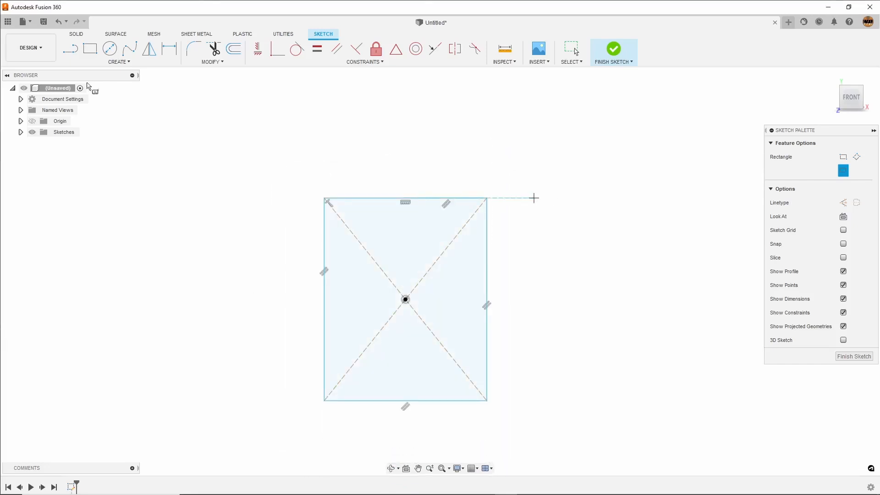
{"action": "left_click", "coordinate": [168, 49]}
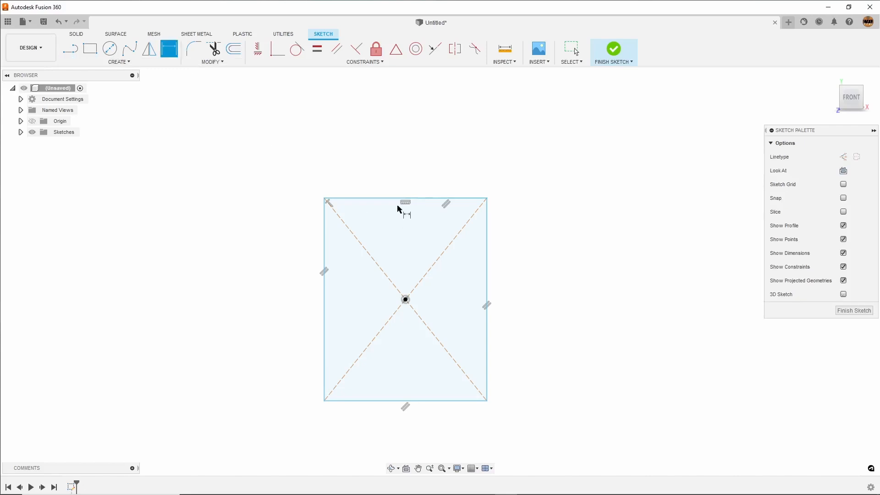
{"action": "mouse_move", "coordinate": [398, 208]}
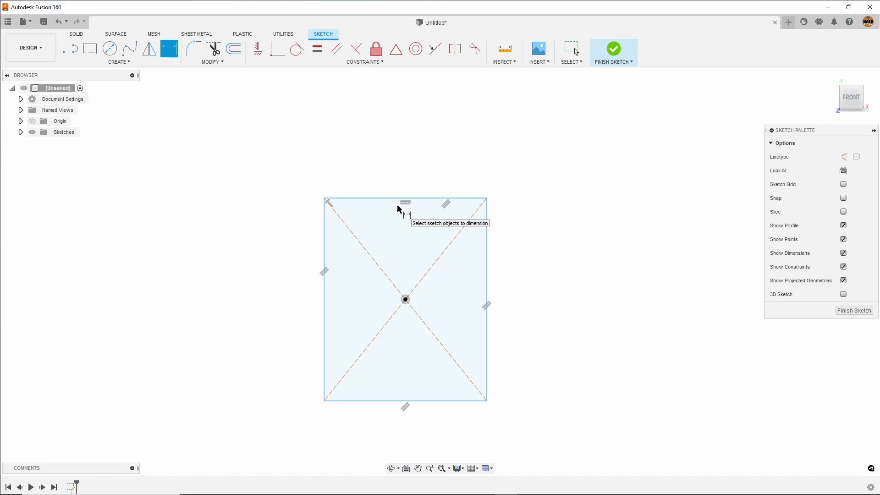
Dimension the rectangle's top edge so its width reads 2.134 in.
{"action": "left_click", "coordinate": [405, 201]}
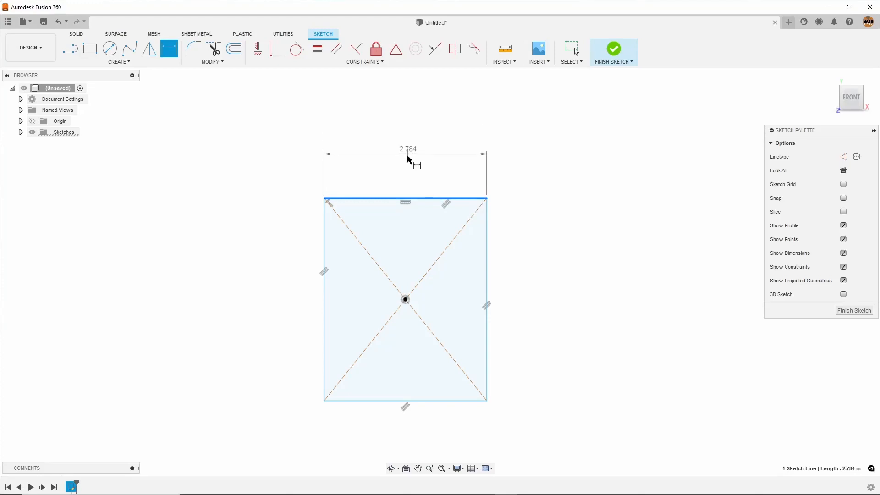
{"action": "double_click", "coordinate": [407, 148]}
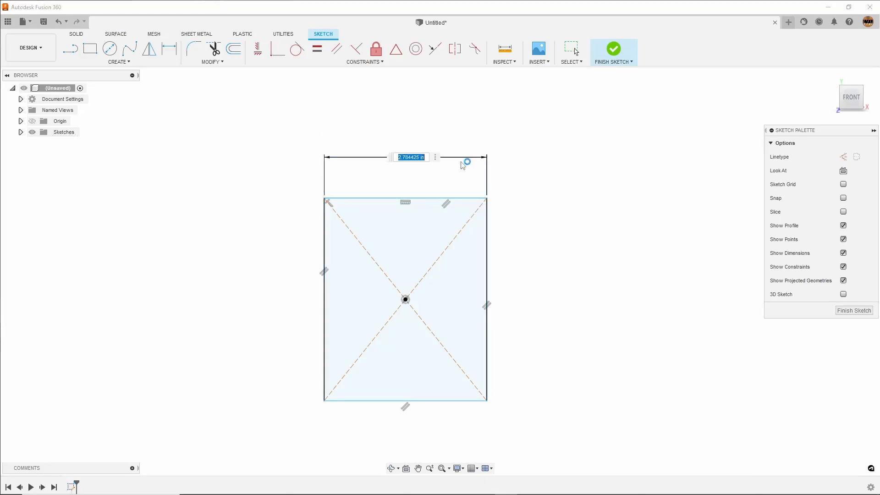
{"action": "type", "text": "5"}
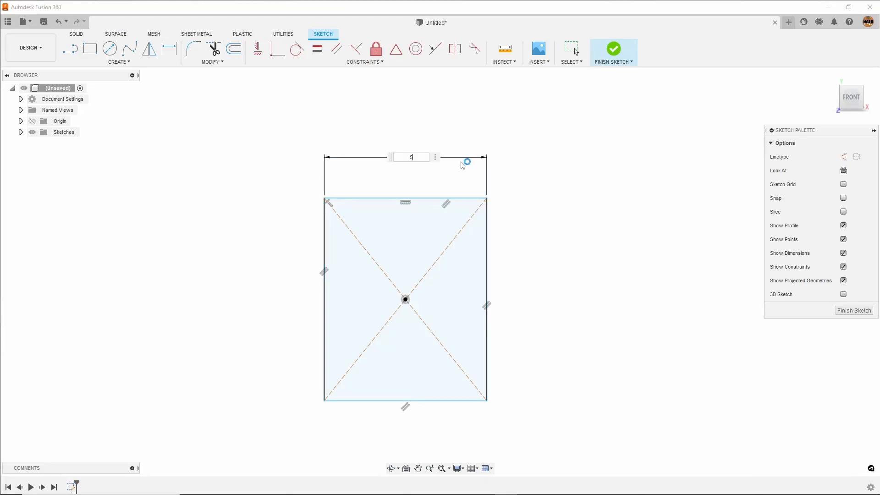
{"action": "type", "text": "4"}
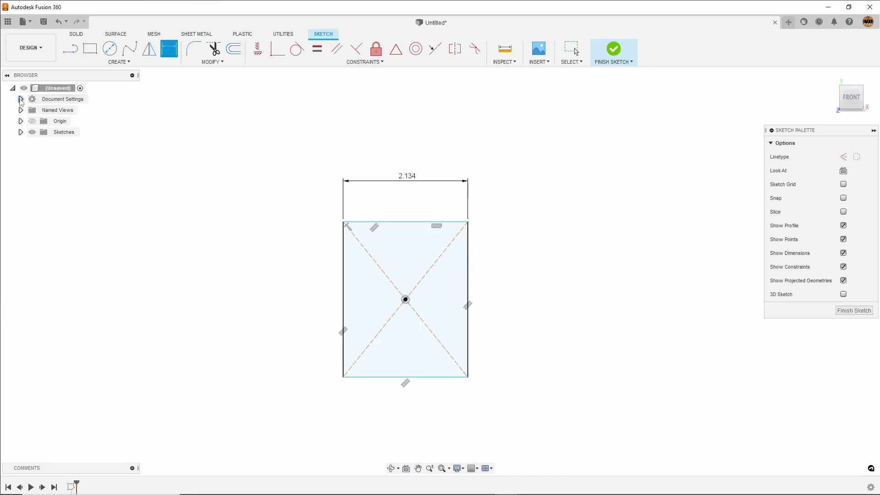
Change the document units to millimetres in Document Settings so the width reads 54.20.
{"action": "left_click", "coordinate": [20, 98]}
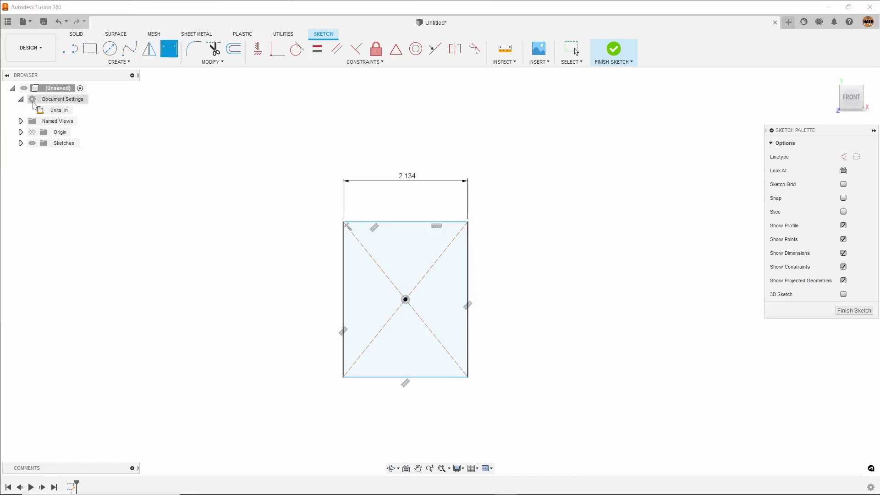
{"action": "double_click", "coordinate": [58, 109]}
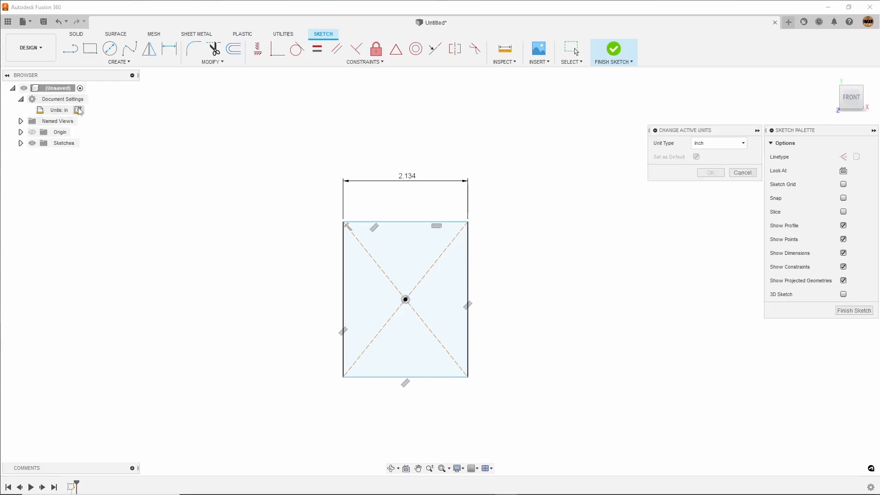
{"action": "left_click", "coordinate": [718, 143]}
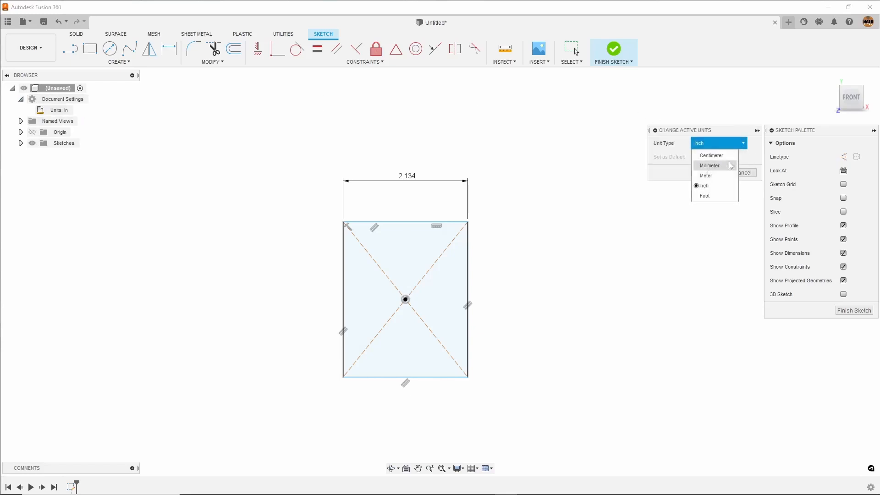
{"action": "left_click", "coordinate": [709, 164]}
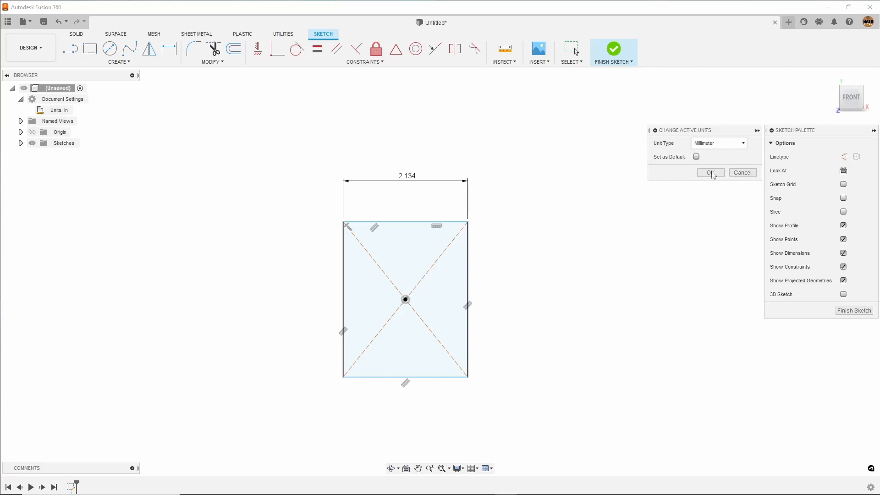
{"action": "left_click", "coordinate": [709, 173]}
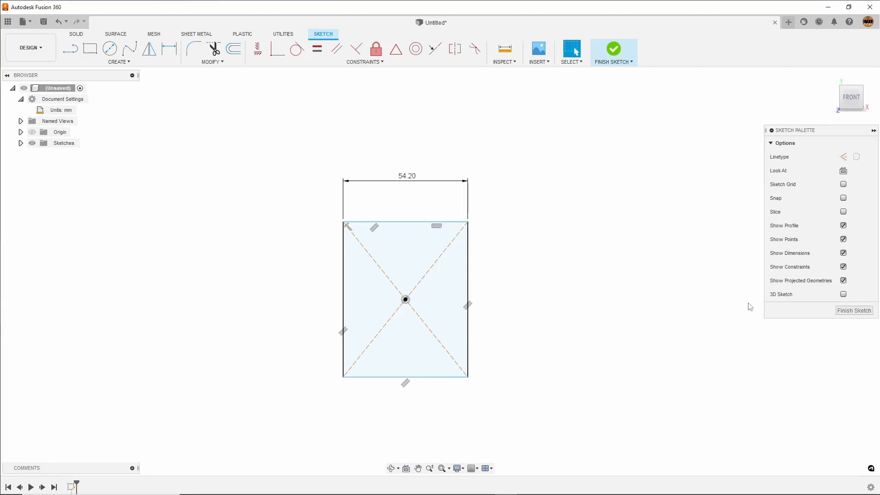
{"action": "mouse_move", "coordinate": [311, 232]}
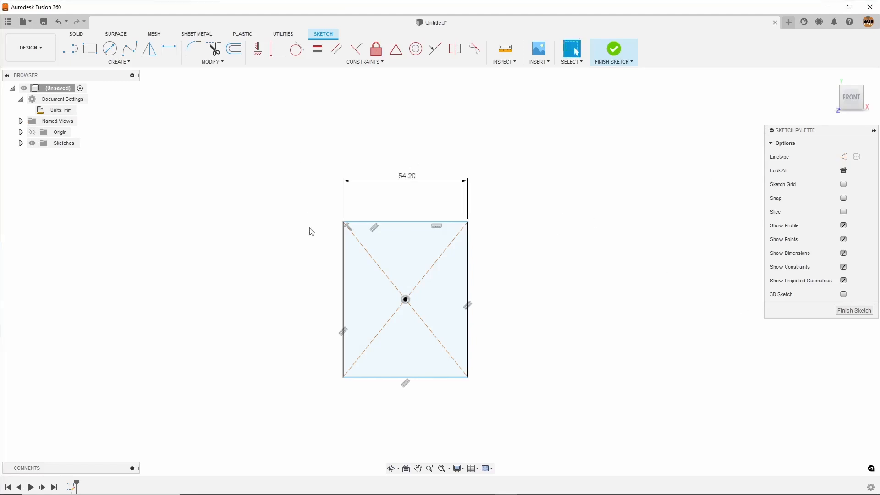
{"action": "mouse_move", "coordinate": [361, 230]}
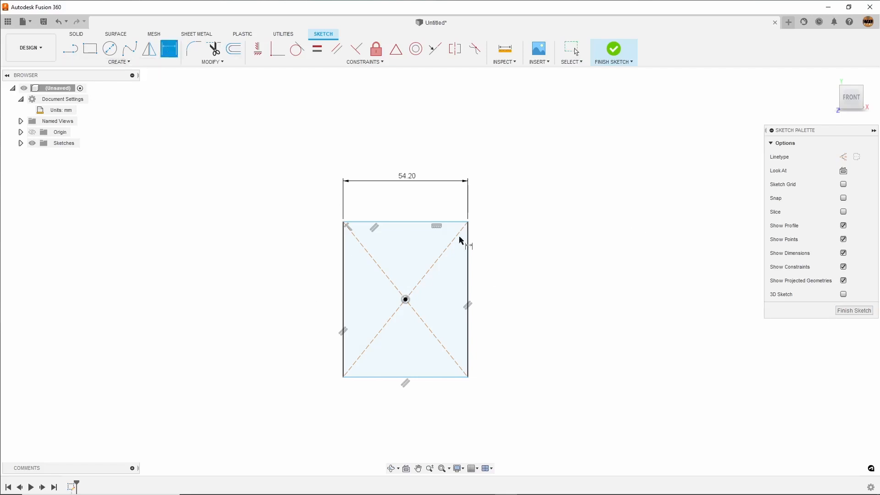
Dimension the rectangle's right edge to a height of 86.20 mm alongside the 54.20 width.
{"action": "left_click", "coordinate": [467, 299]}
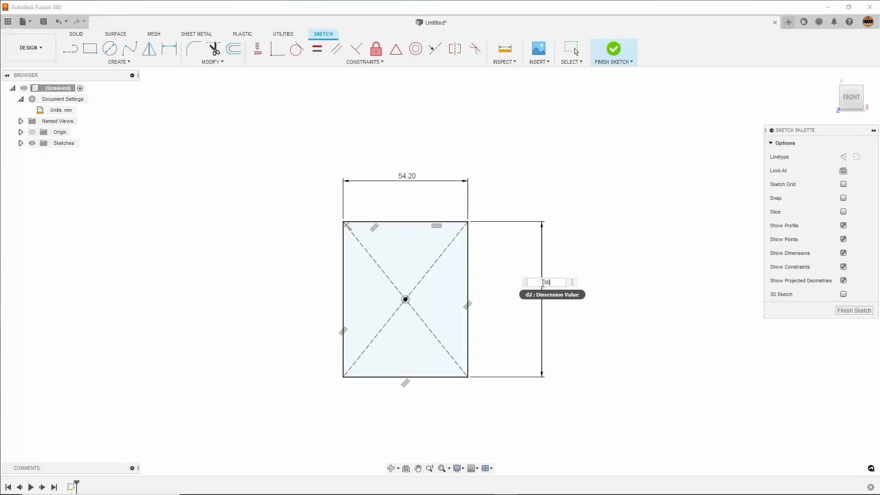
{"action": "type", "text": "76.2"}
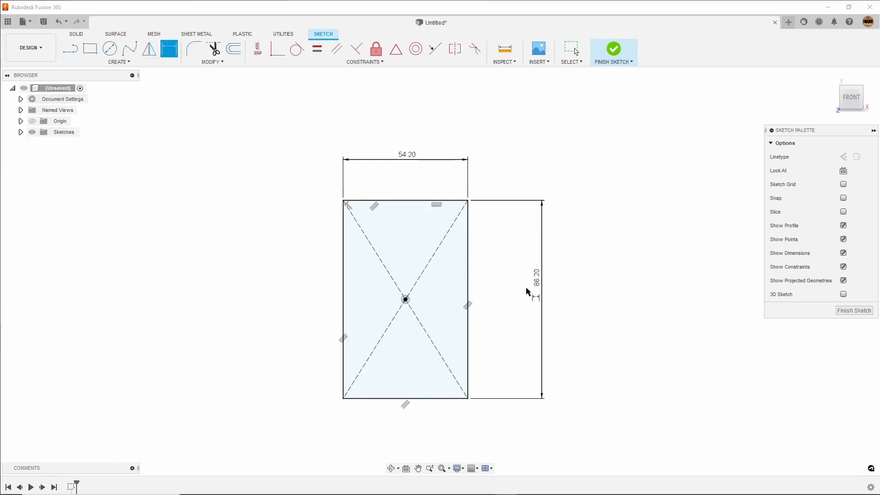
{"action": "mouse_move", "coordinate": [503, 276]}
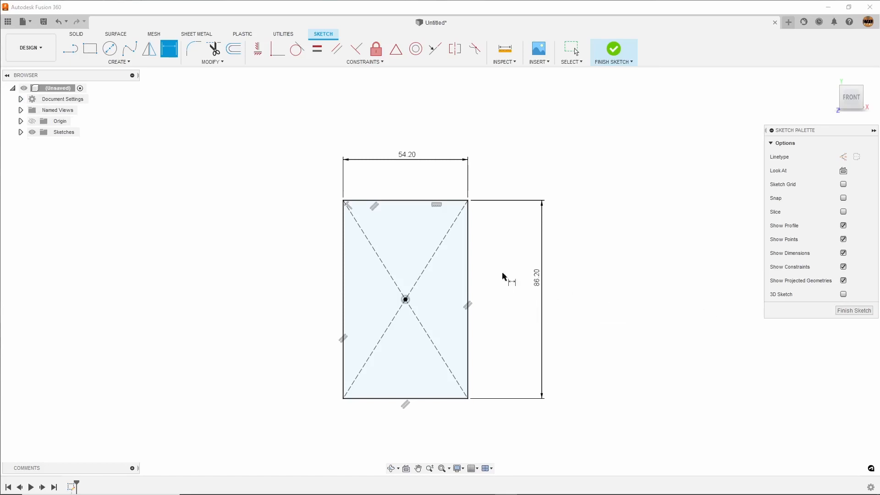
{"action": "mouse_move", "coordinate": [297, 199]}
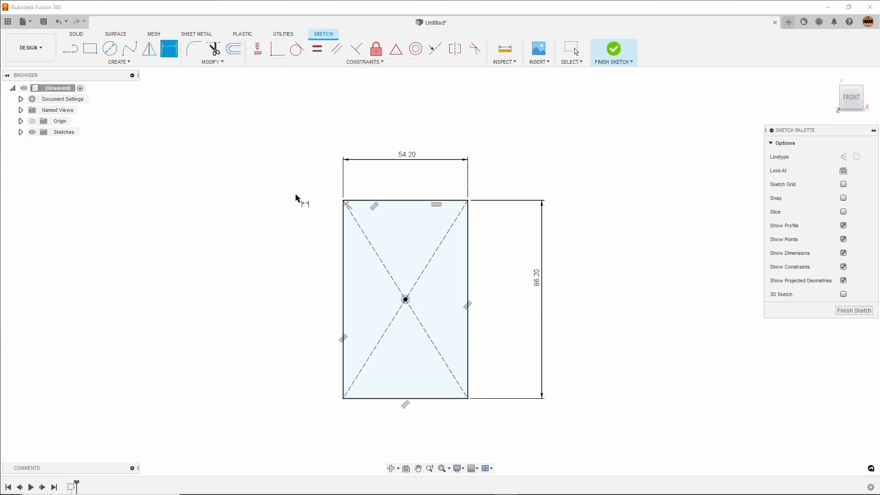
{"action": "mouse_move", "coordinate": [465, 329]}
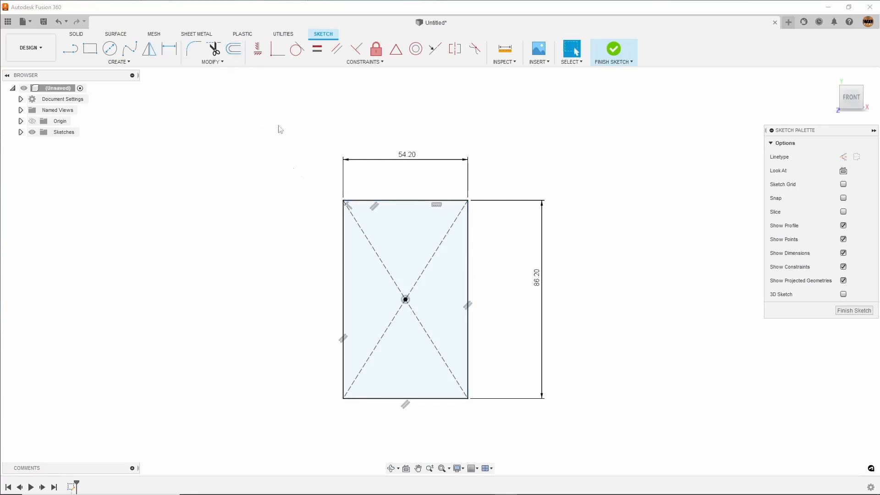
Offset the 54.20 × 86.20 rectangle 2 mm outward to create a surrounding outline.
{"action": "left_click", "coordinate": [234, 49]}
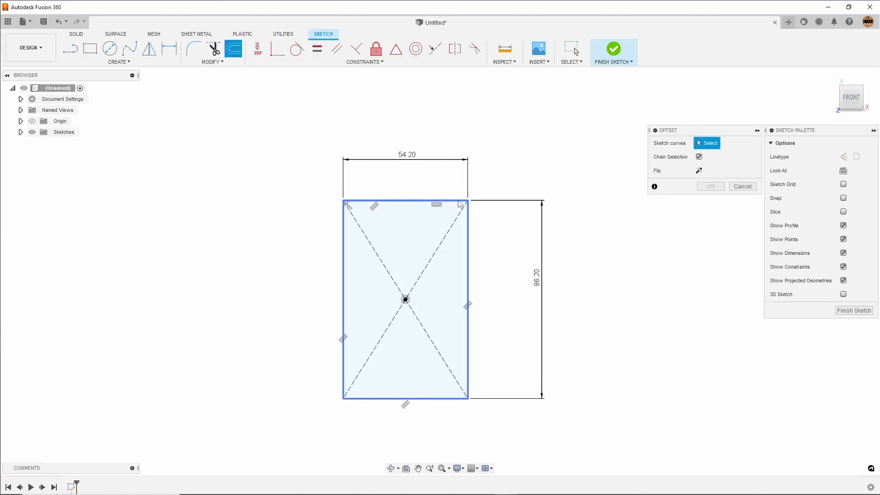
{"action": "left_click", "coordinate": [404, 202]}
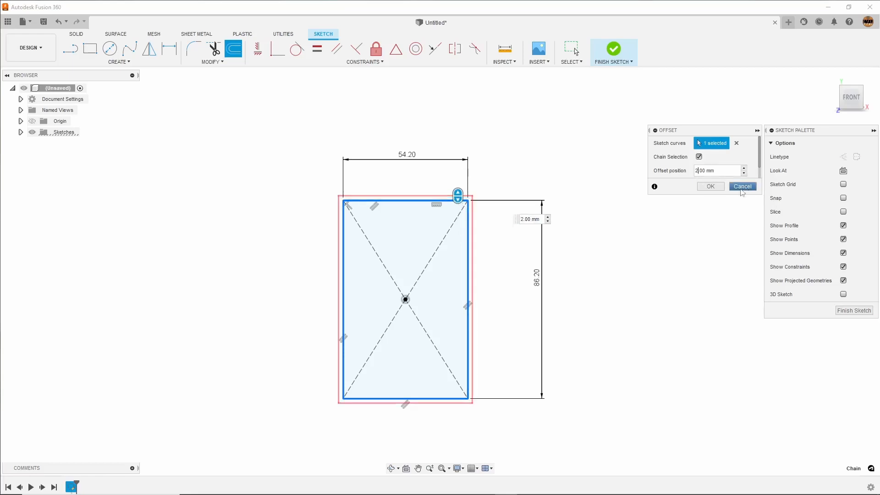
{"action": "mouse_move", "coordinate": [709, 185]}
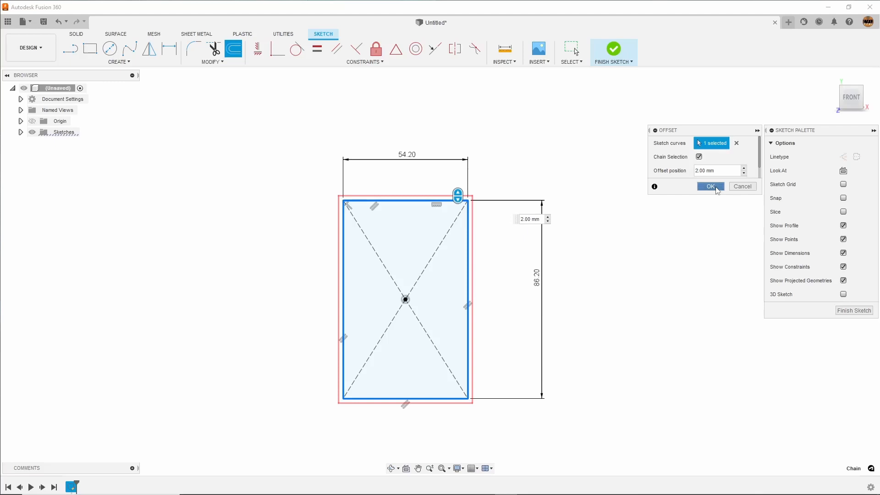
{"action": "left_click", "coordinate": [709, 186]}
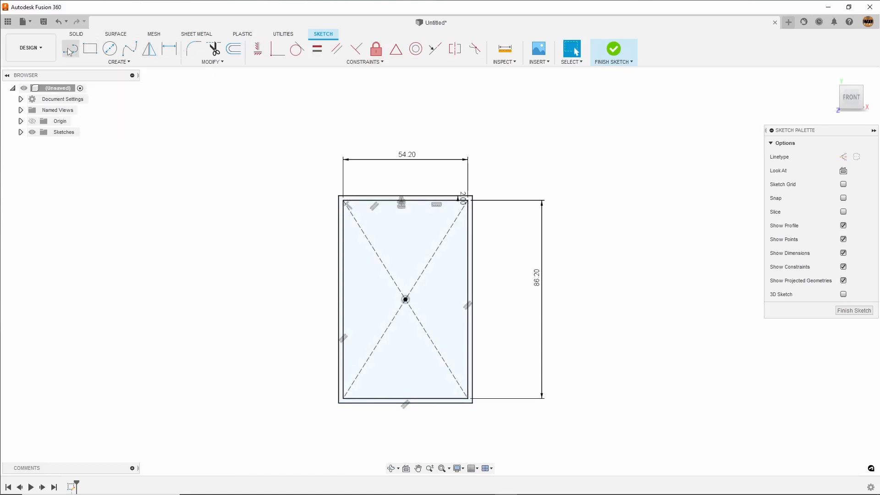
{"action": "mouse_move", "coordinate": [69, 48]}
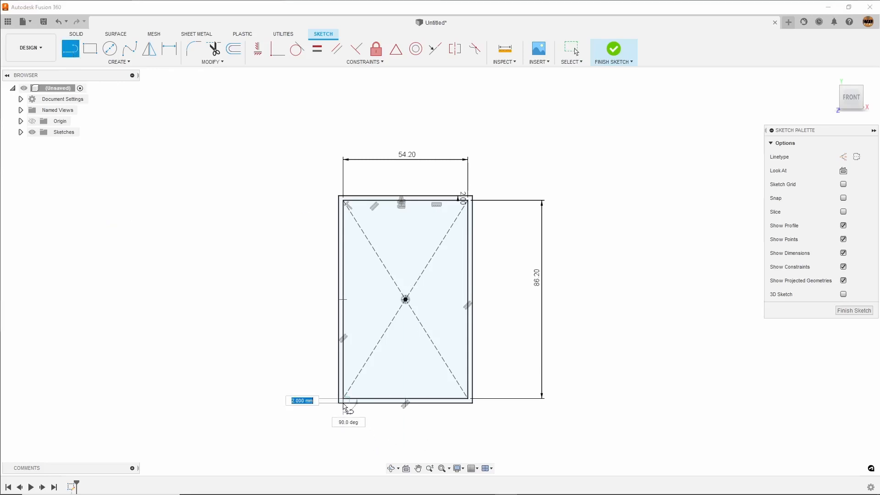
{"action": "mouse_move", "coordinate": [345, 407]}
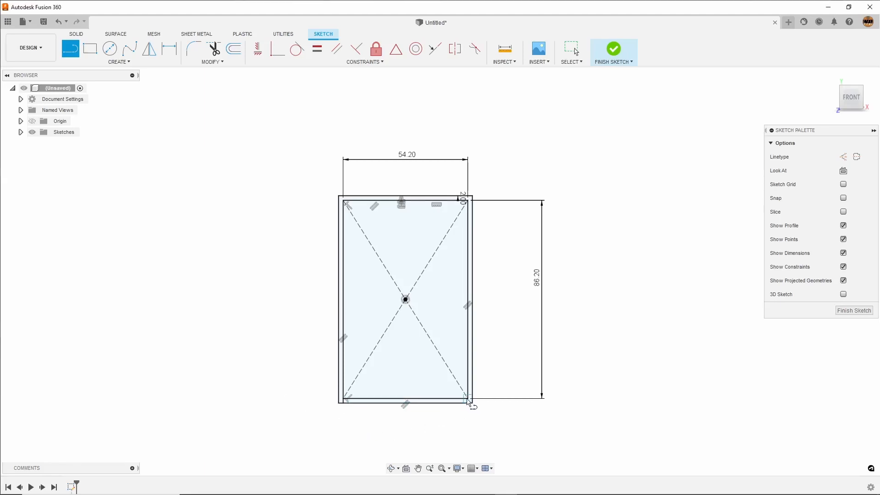
{"action": "mouse_move", "coordinate": [614, 387]}
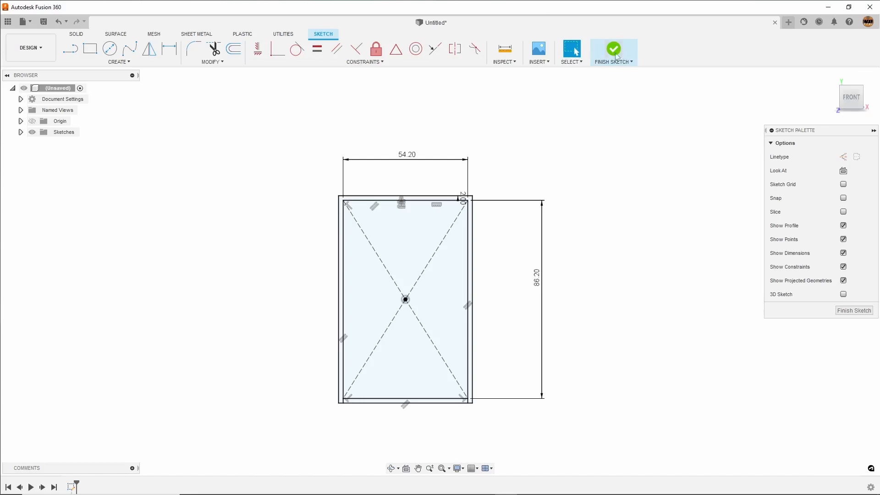
Finish the sketch and extrude the thin wall profile 7 mm into a new solid frame body.
{"action": "left_click", "coordinate": [612, 49]}
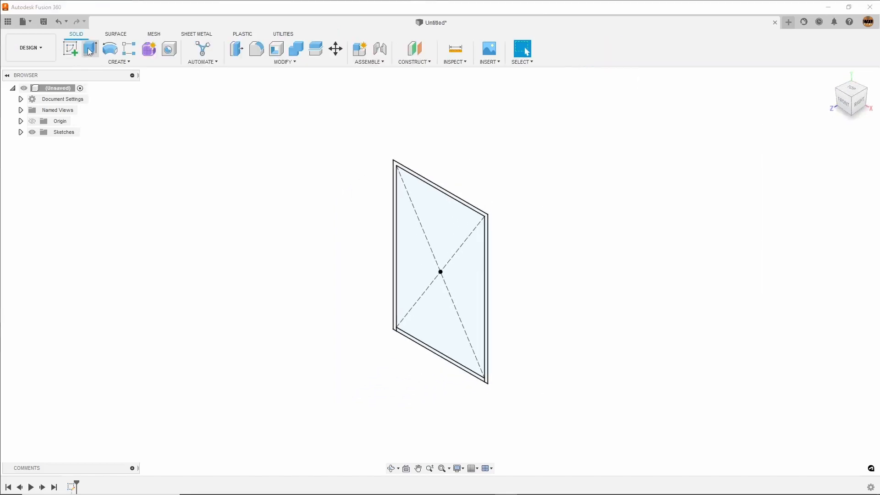
{"action": "left_click", "coordinate": [89, 49]}
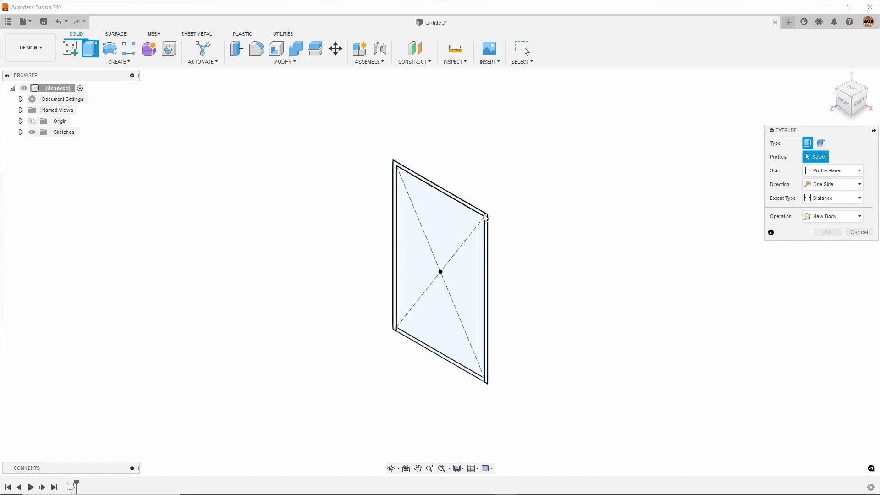
{"action": "left_click", "coordinate": [440, 272]}
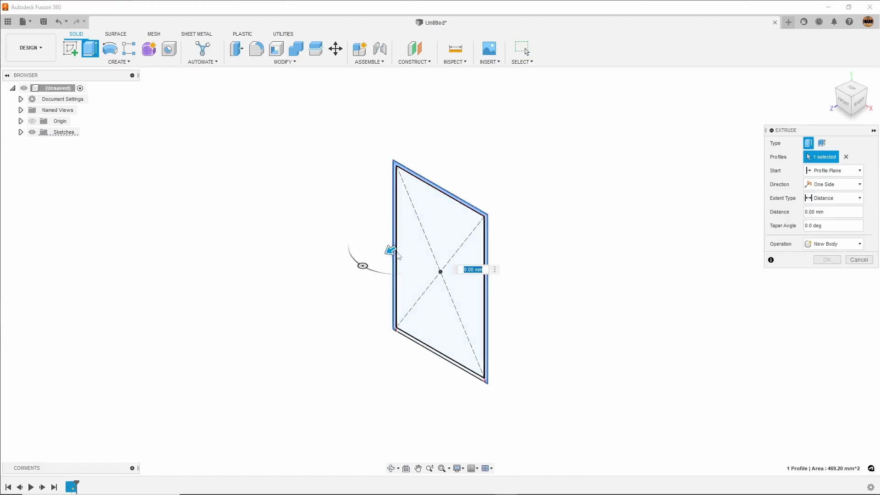
{"action": "mouse_move", "coordinate": [390, 249]}
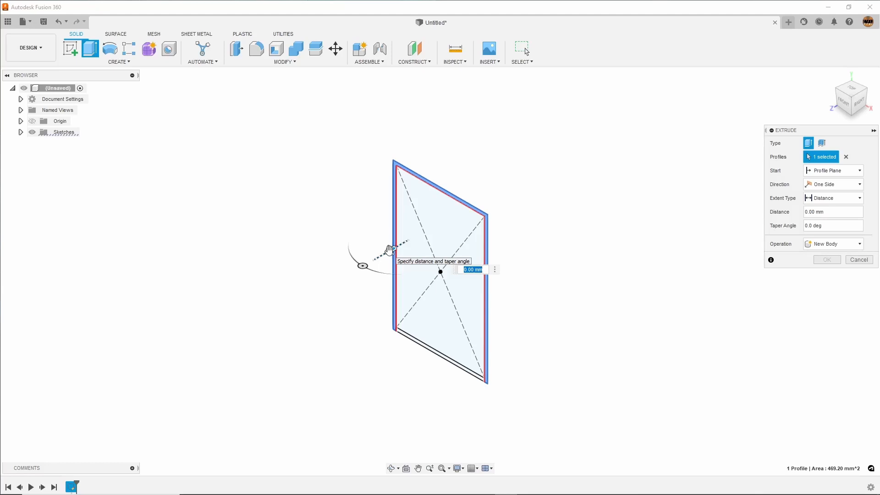
{"action": "type", "text": "7mm"}
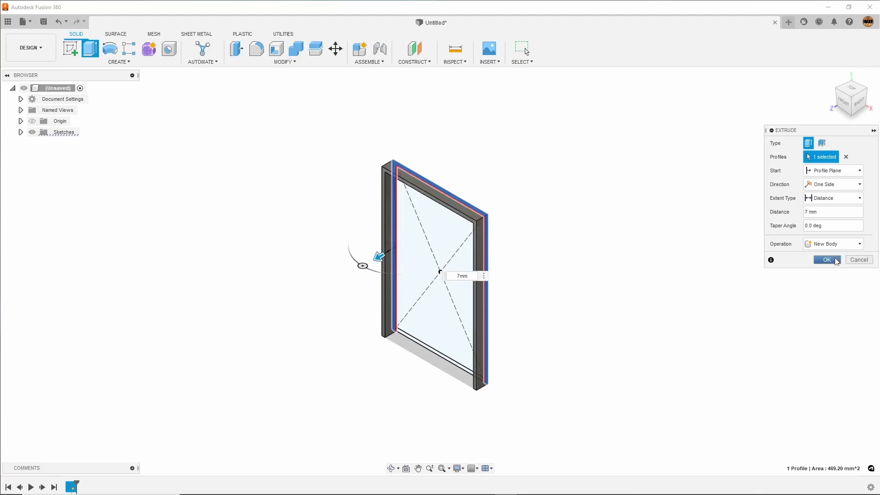
{"action": "left_click", "coordinate": [825, 259]}
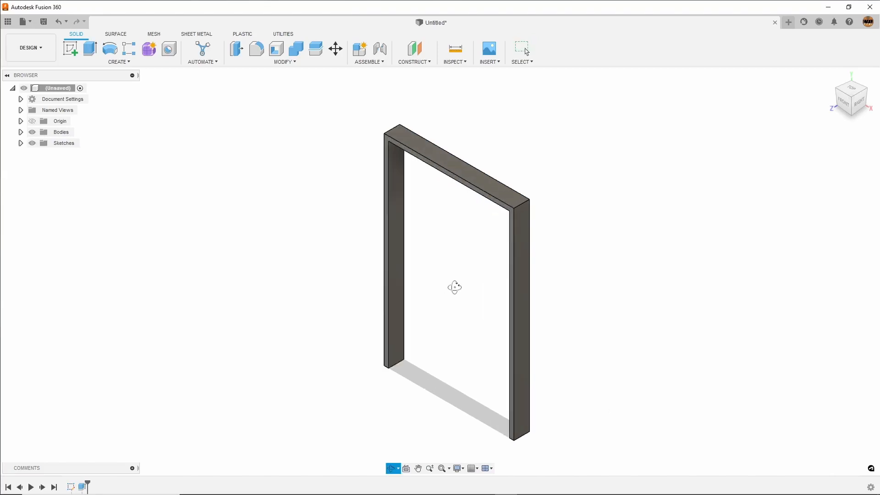
Orbit around to the frame's back side and begin a sketch on its back face.
{"action": "left_click_drag", "start_coordinate": [454, 287], "coordinate": [457, 241]}
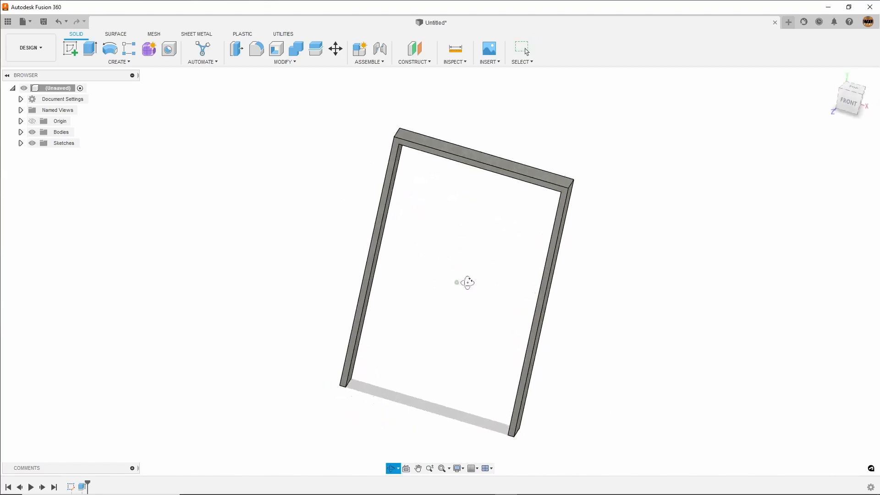
{"action": "left_click_drag", "start_coordinate": [466, 282], "coordinate": [420, 244]}
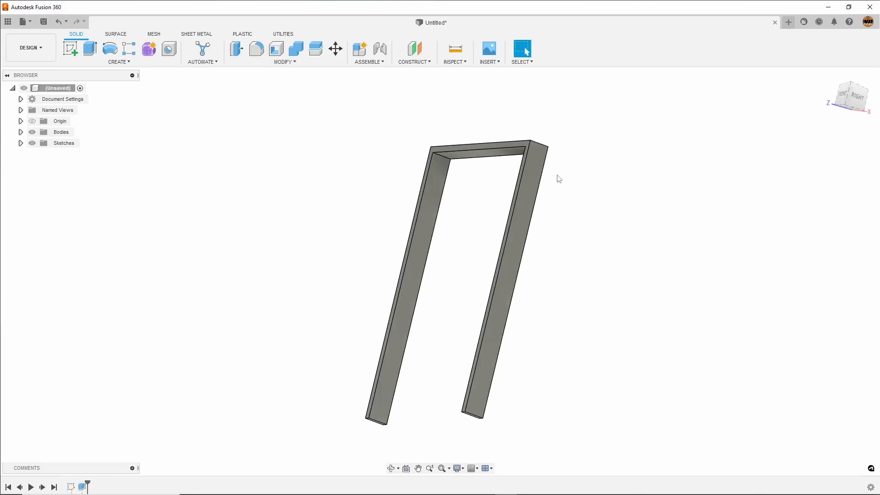
{"action": "left_click_drag", "start_coordinate": [558, 178], "coordinate": [502, 145]}
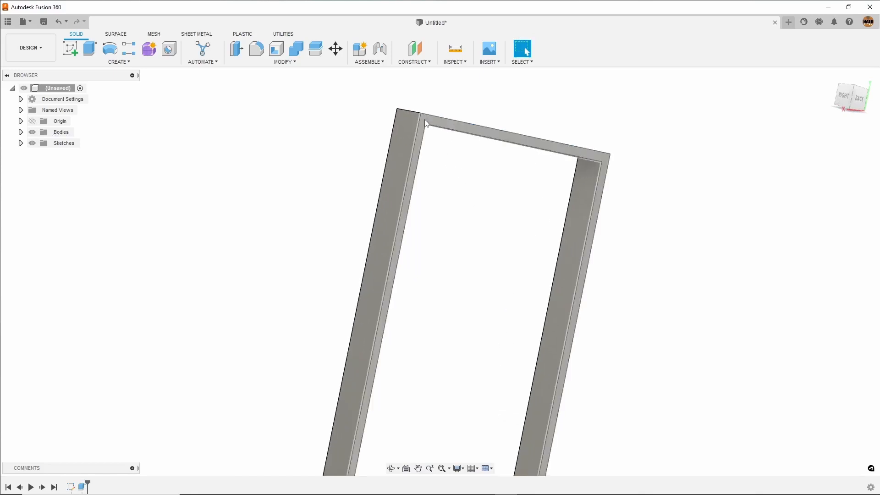
{"action": "left_click", "coordinate": [426, 124]}
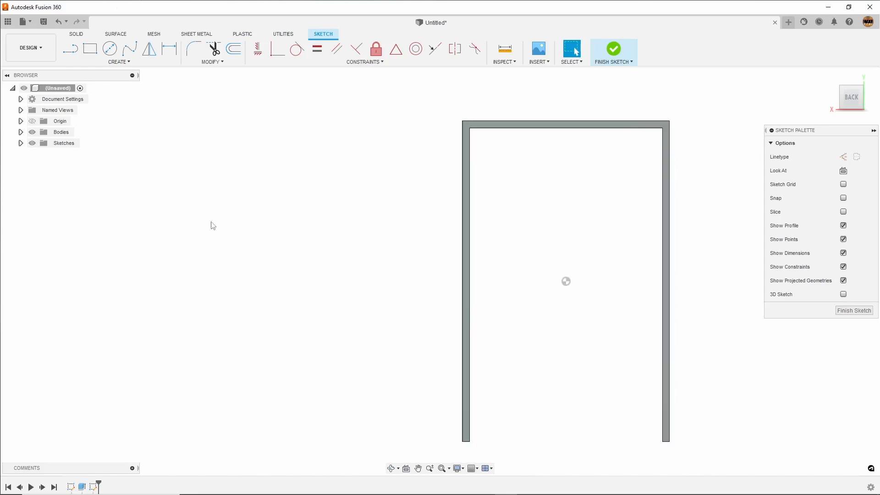
{"action": "mouse_move", "coordinate": [170, 49]}
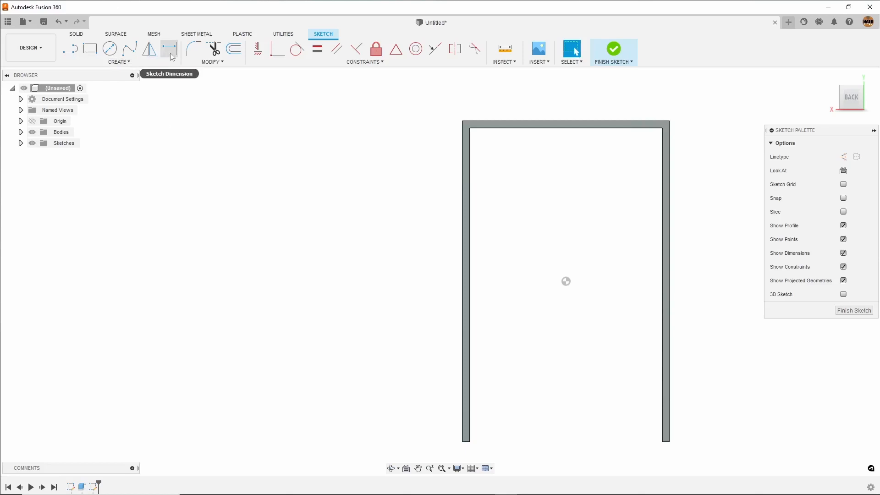
{"action": "mouse_move", "coordinate": [90, 50]}
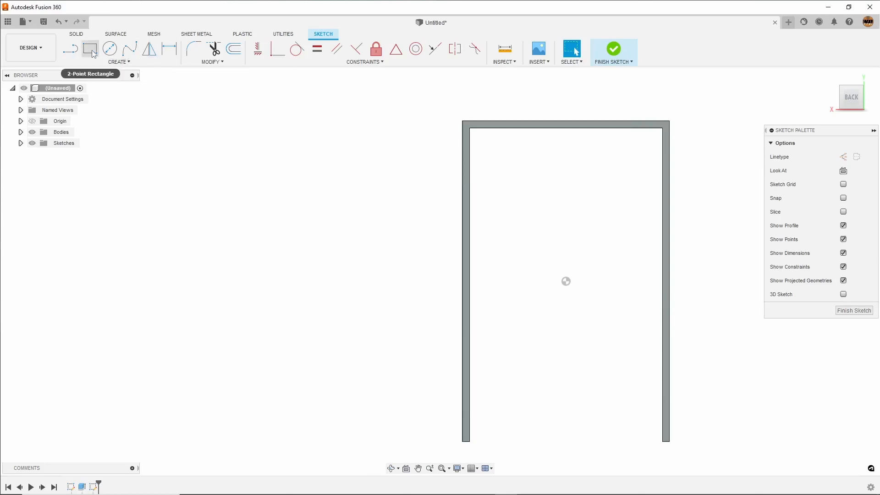
Draw a 2-point rectangle spanning the frame's outer corners on the back face.
{"action": "left_click", "coordinate": [90, 48]}
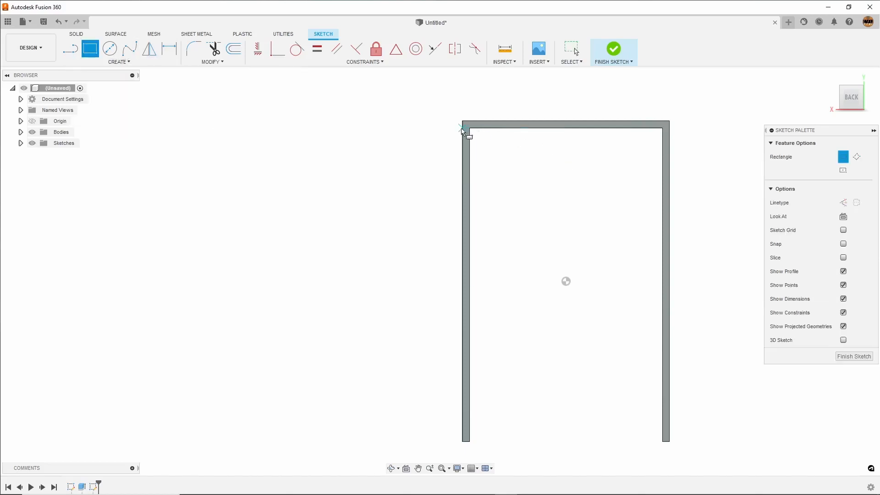
{"action": "left_click_drag", "start_coordinate": [463, 131], "coordinate": [672, 443]}
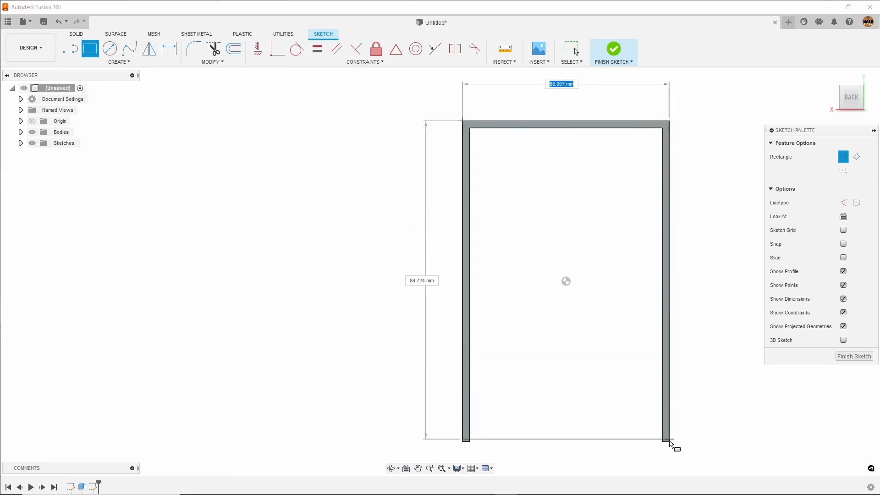
{"action": "left_click_drag", "start_coordinate": [673, 443], "coordinate": [670, 439]}
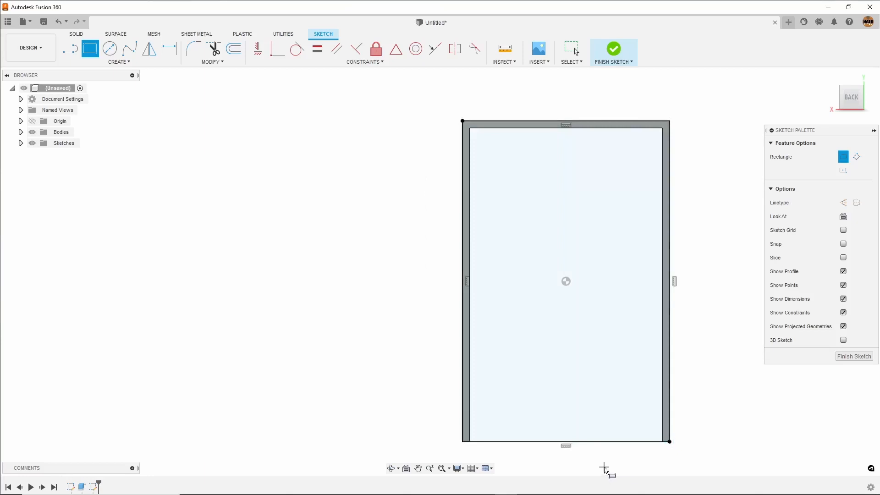
{"action": "mouse_move", "coordinate": [282, 133]}
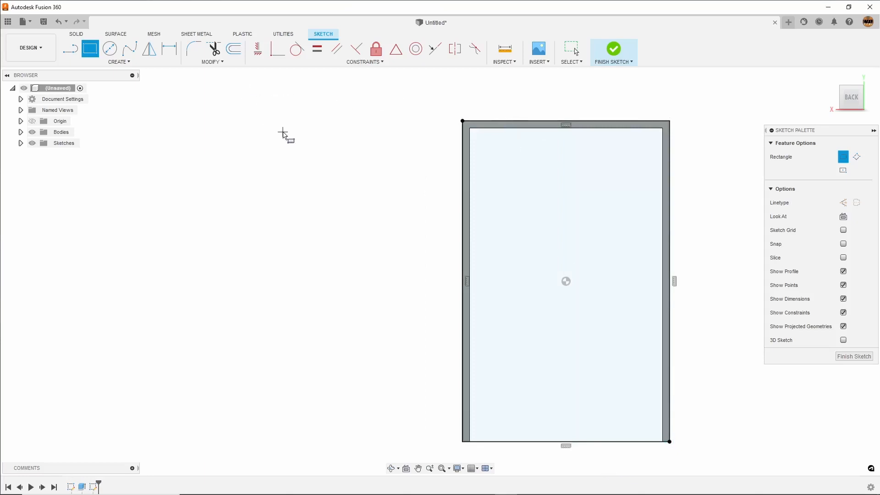
{"action": "mouse_move", "coordinate": [762, 473]}
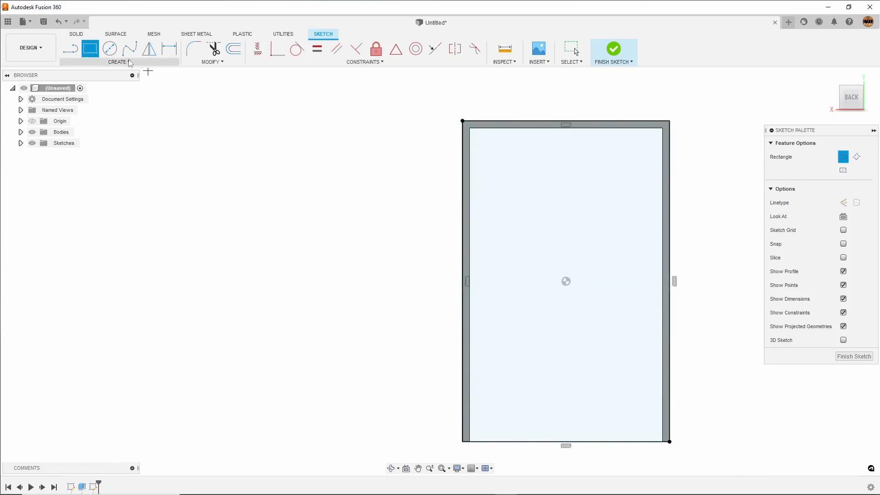
{"action": "mouse_move", "coordinate": [148, 49]}
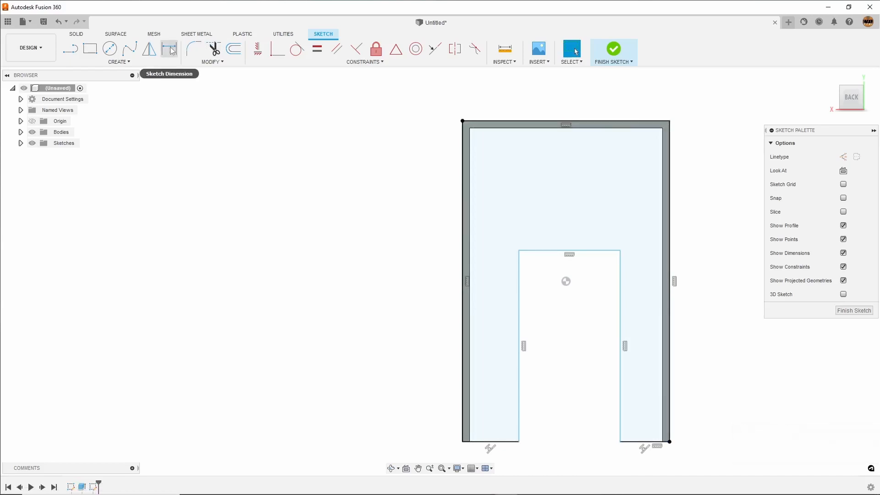
{"action": "mouse_move", "coordinate": [316, 50]}
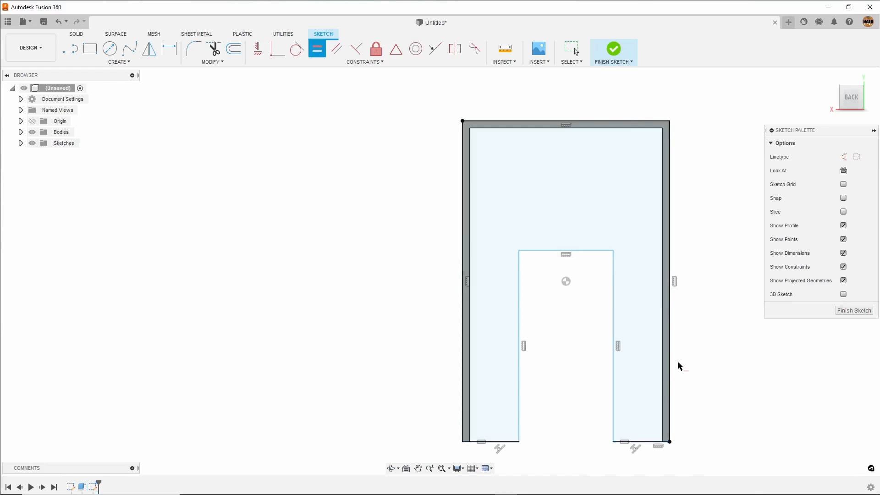
{"action": "mouse_move", "coordinate": [794, 354]}
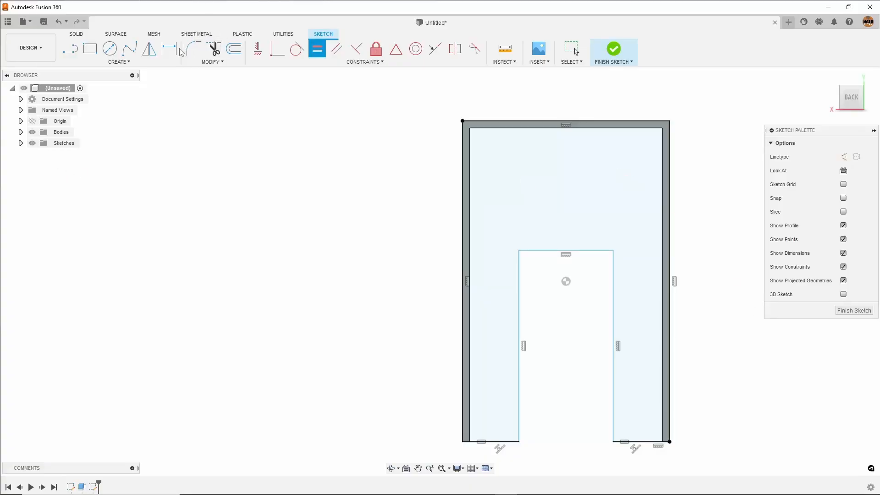
{"action": "mouse_move", "coordinate": [170, 51]}
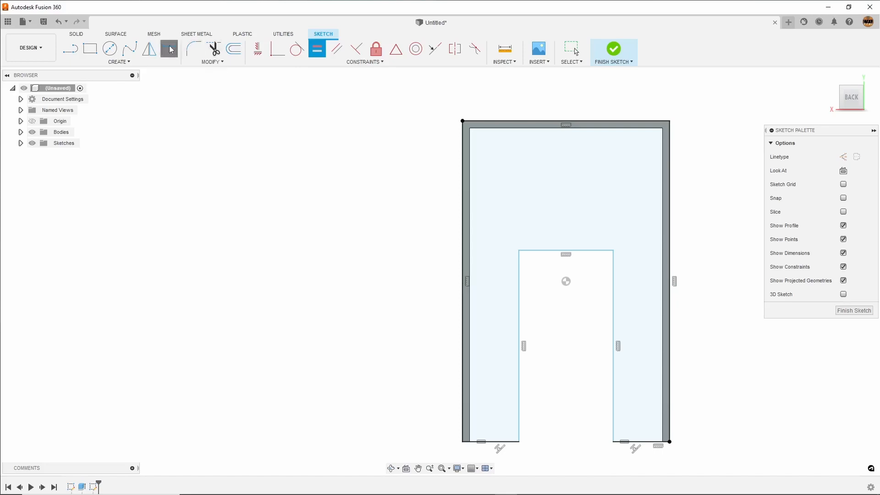
Start dimensioning the 42.00-wide notch outline rising from the bottom edge.
{"action": "left_click", "coordinate": [526, 345]}
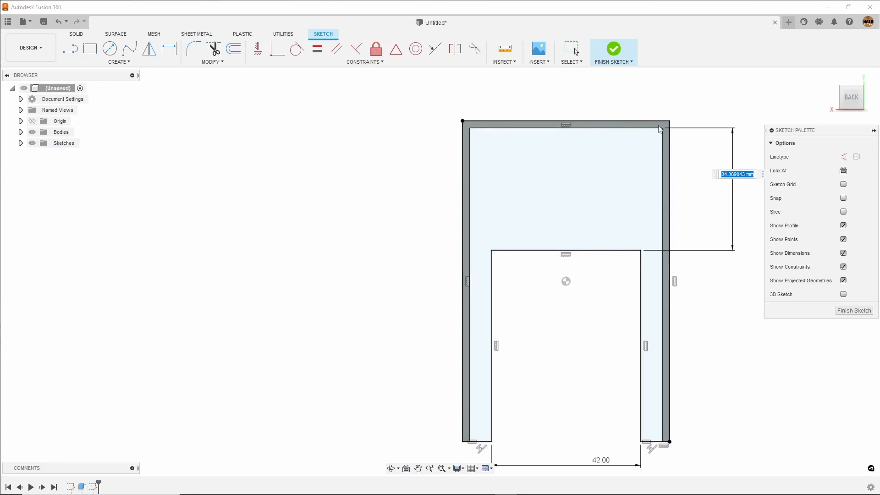
{"action": "mouse_move", "coordinate": [445, 228]}
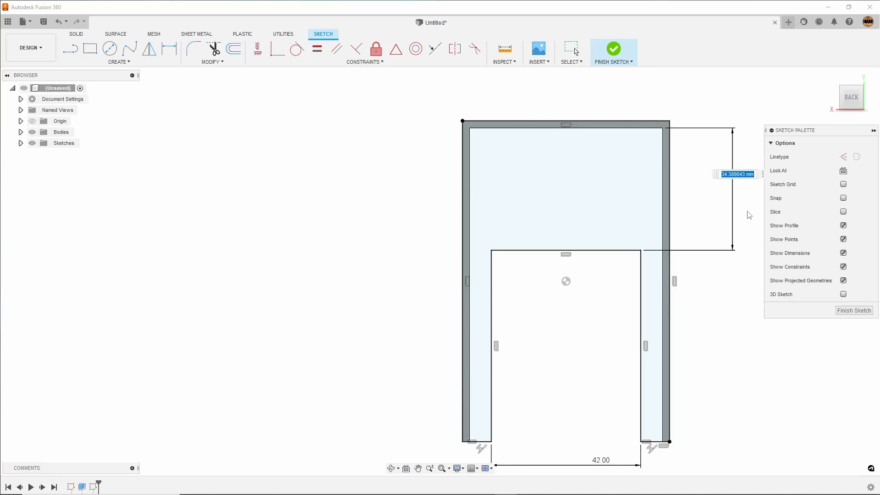
{"action": "mouse_move", "coordinate": [754, 217]}
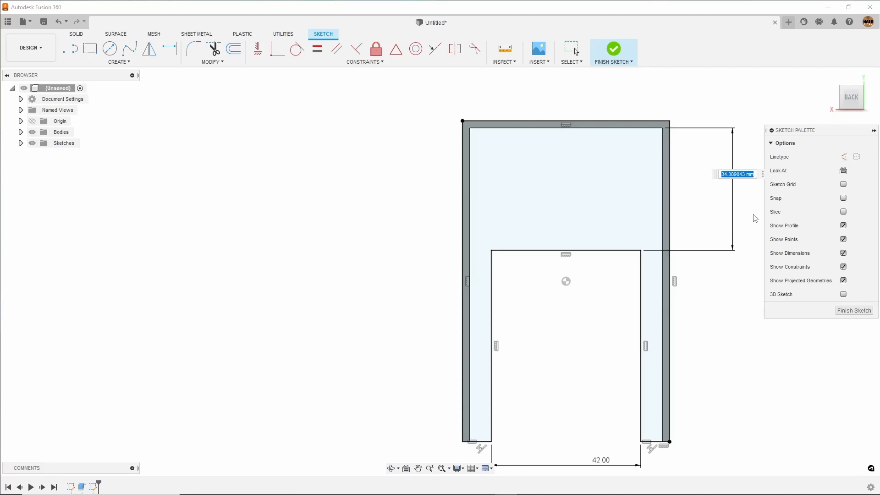
Enter 28 mm as the notch's distance below the top of the wall.
{"action": "type", "text": "28"}
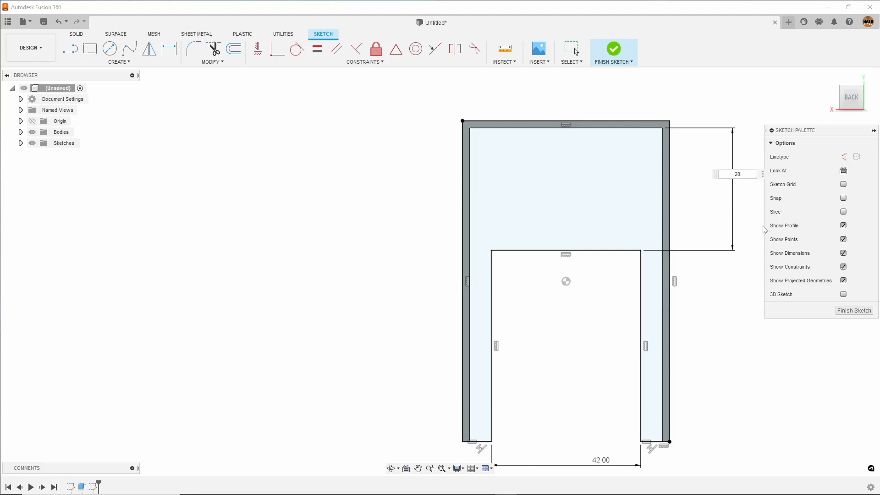
{"action": "mouse_move", "coordinate": [764, 234]}
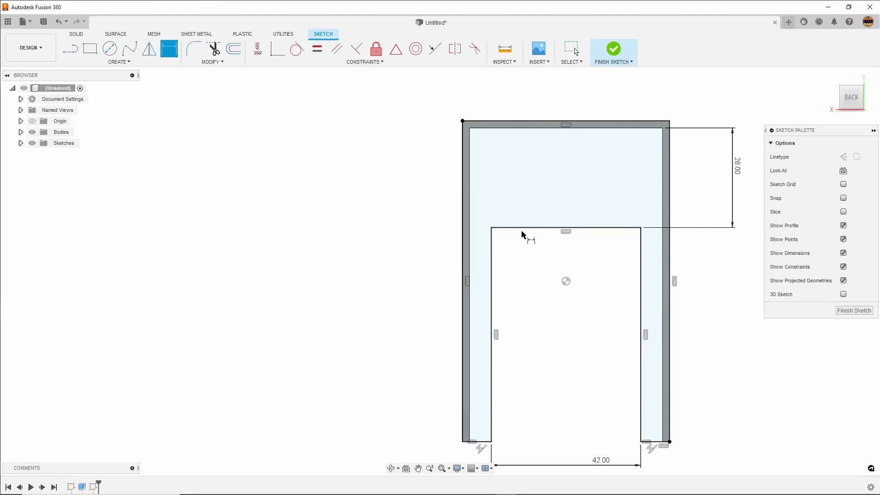
{"action": "mouse_move", "coordinate": [540, 253]}
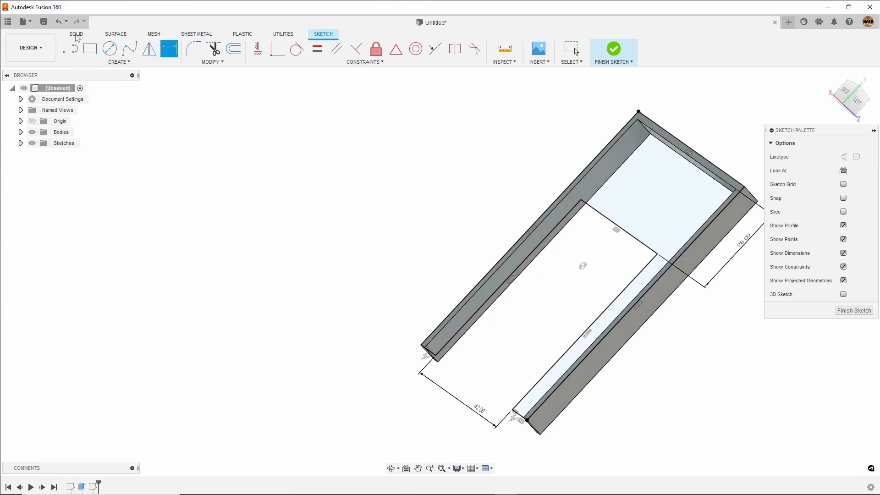
Finish the sketch and begin an Extrude with both U-shaped floor profiles selected.
{"action": "left_click", "coordinate": [613, 48]}
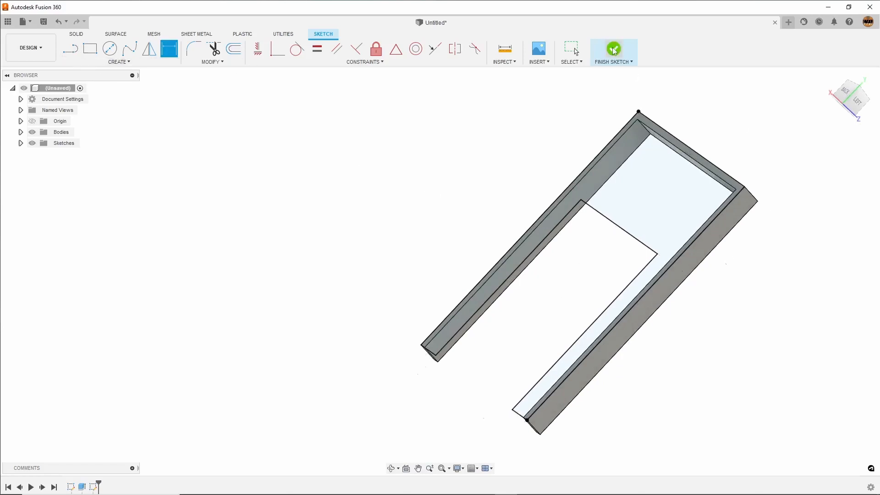
{"action": "left_click", "coordinate": [613, 50]}
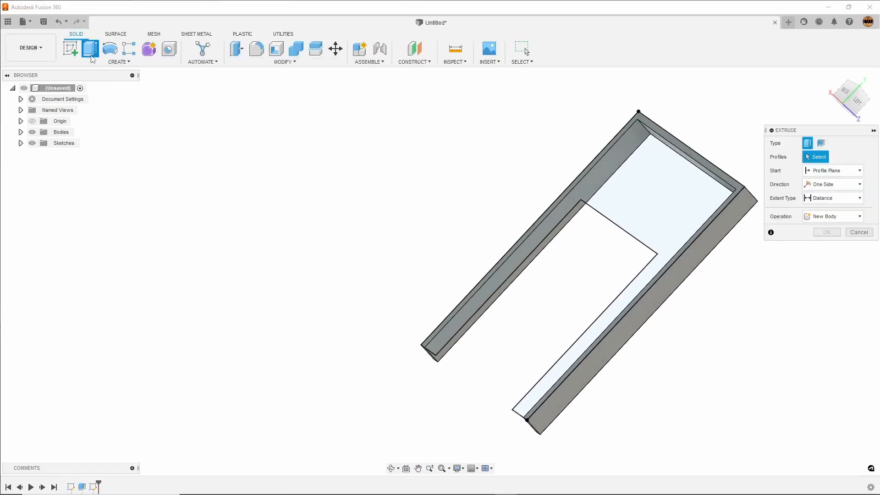
{"action": "left_click", "coordinate": [614, 221]}
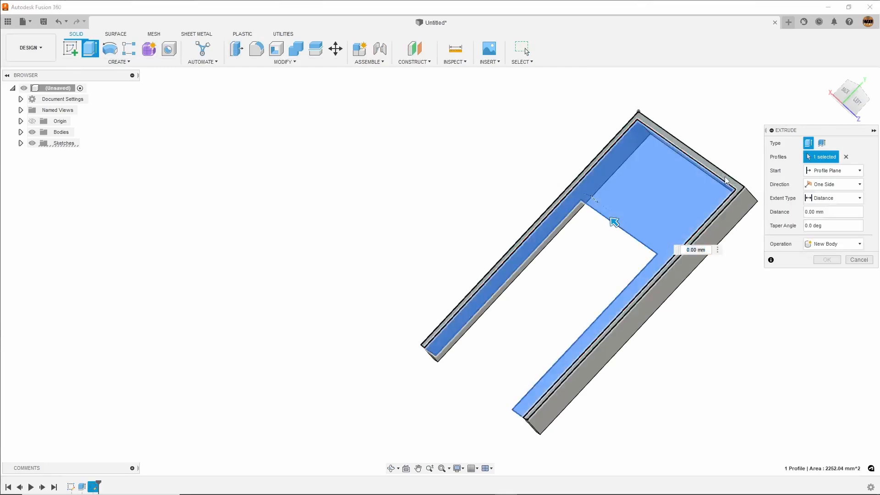
{"action": "left_click", "coordinate": [624, 295]}
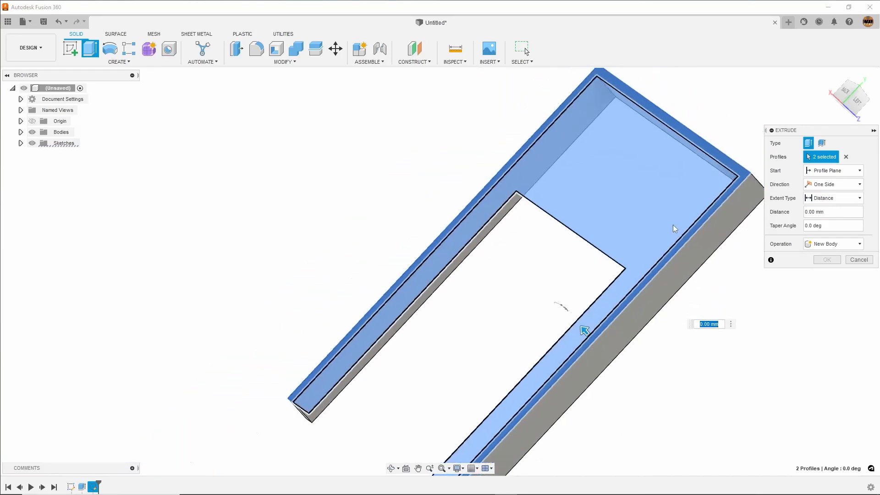
{"action": "mouse_move", "coordinate": [624, 238]}
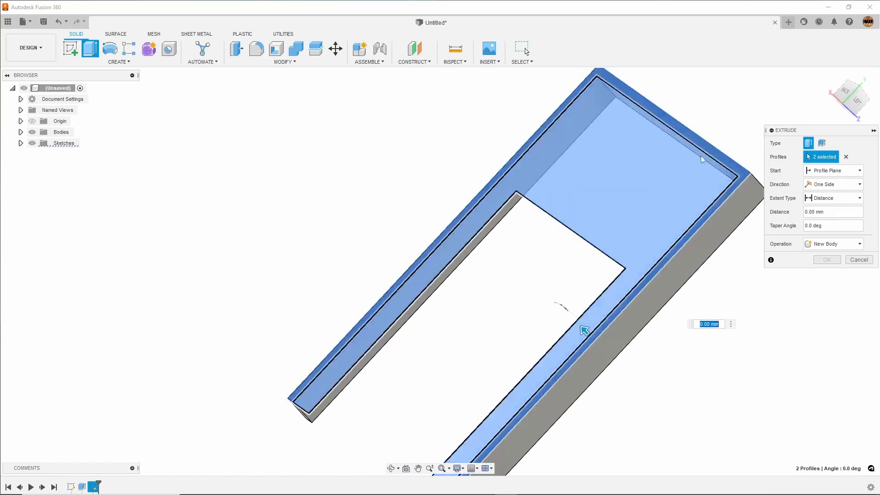
{"action": "mouse_move", "coordinate": [653, 170]}
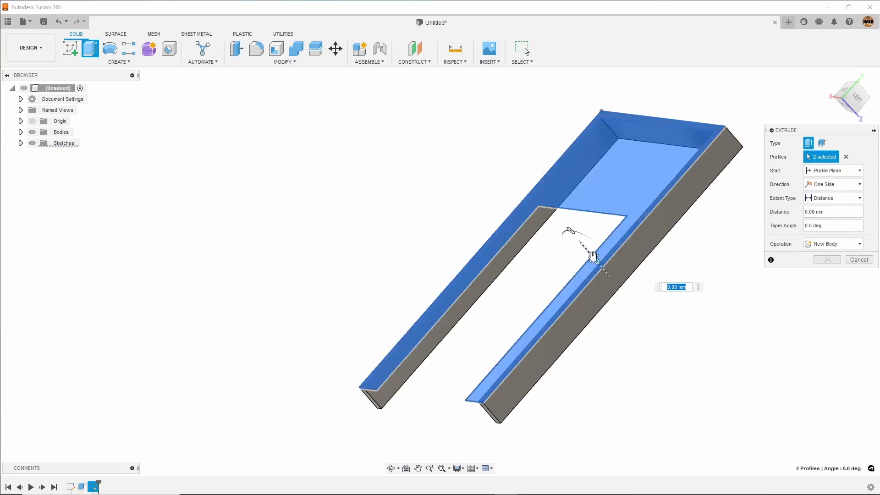
Pull the floor extrusion upward and set its distance to 7 mm.
{"action": "left_click_drag", "start_coordinate": [592, 256], "coordinate": [569, 230]}
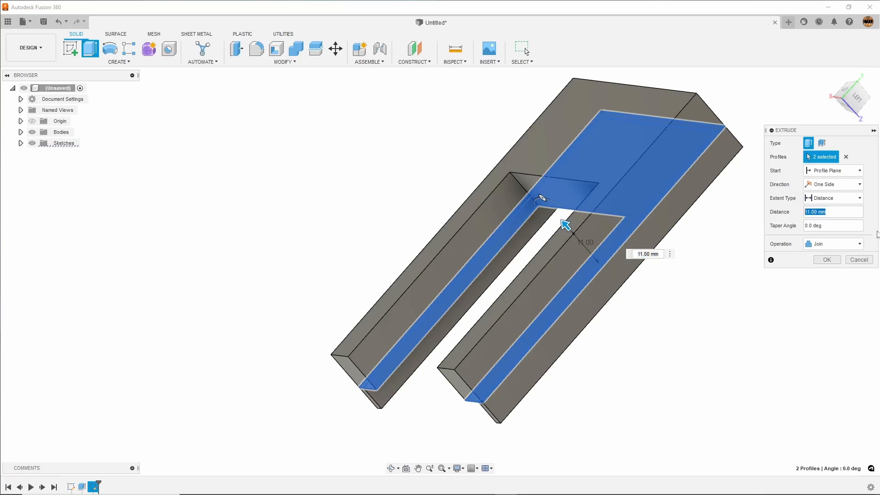
{"action": "type", "text": "7mm"}
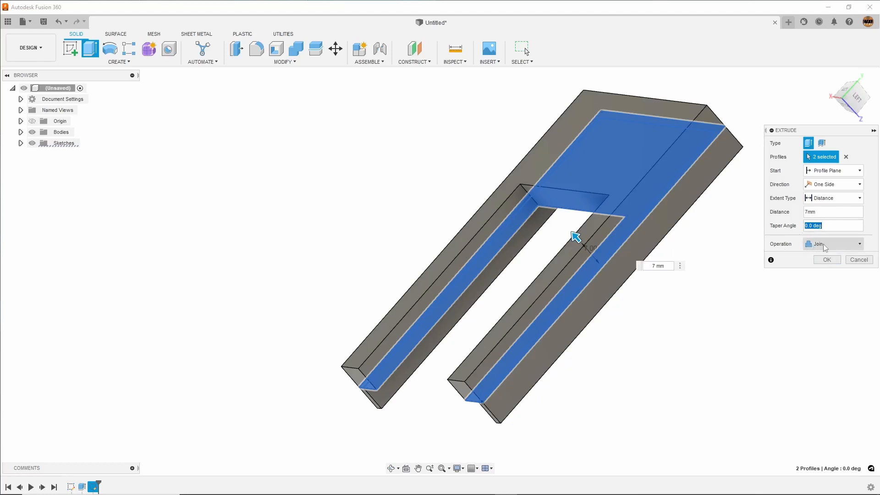
{"action": "left_click", "coordinate": [831, 243]}
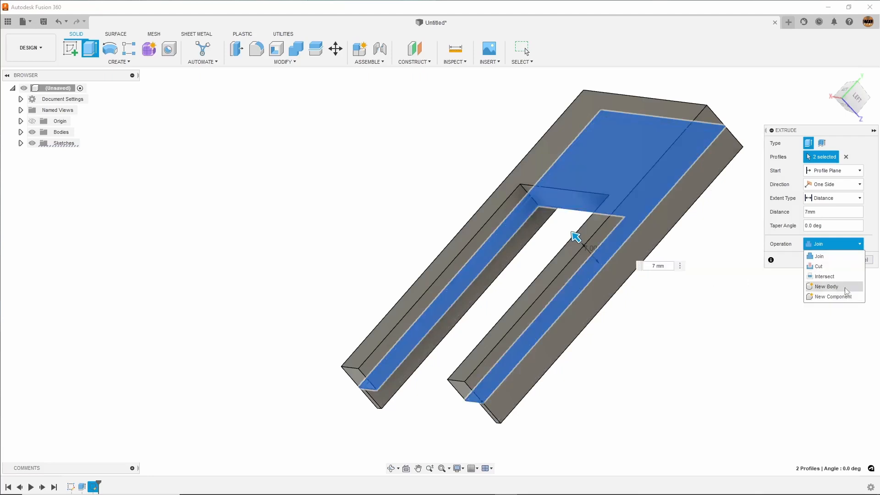
{"action": "mouse_move", "coordinate": [822, 276]}
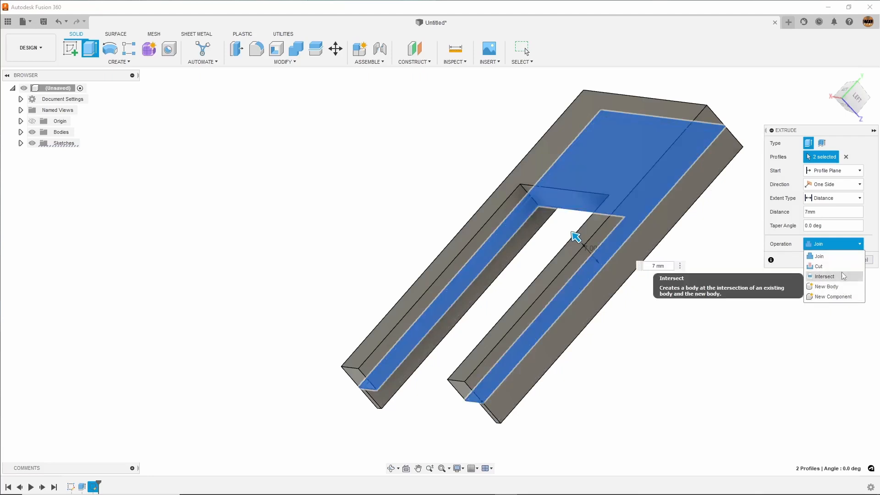
{"action": "mouse_move", "coordinate": [852, 297]}
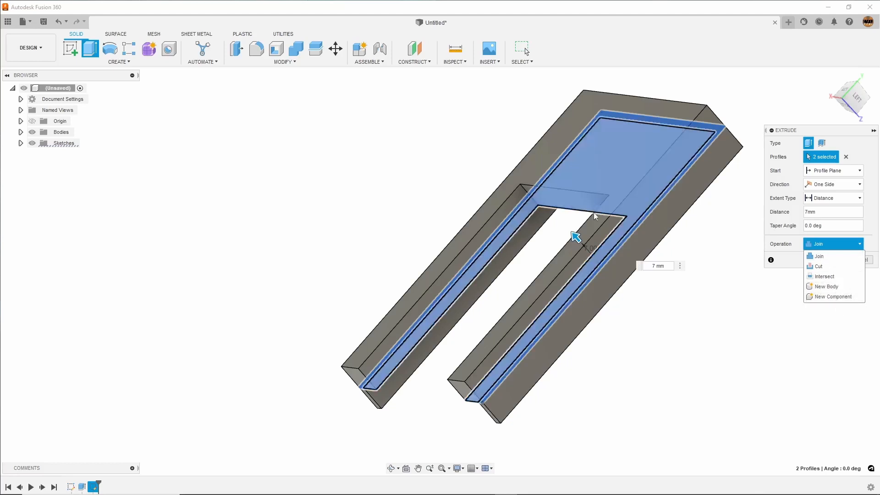
{"action": "mouse_move", "coordinate": [673, 186]}
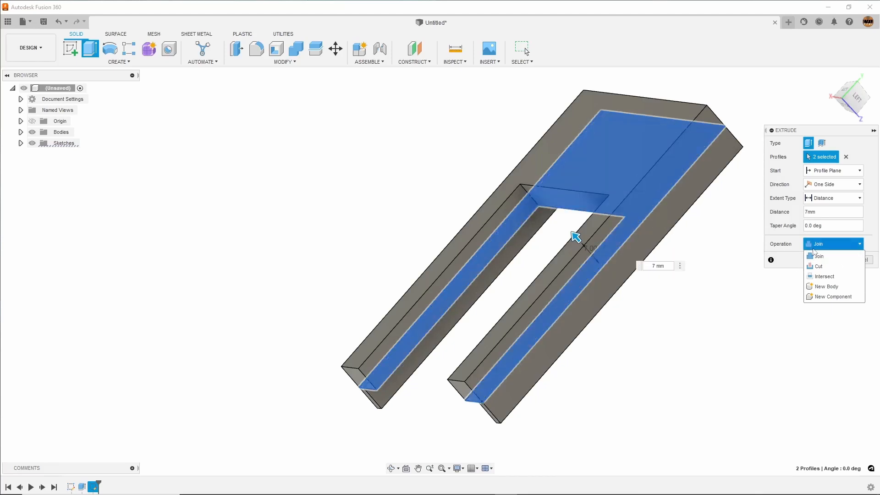
Choose Join so the 7 mm floor merges with the existing wall body.
{"action": "left_click", "coordinate": [817, 256]}
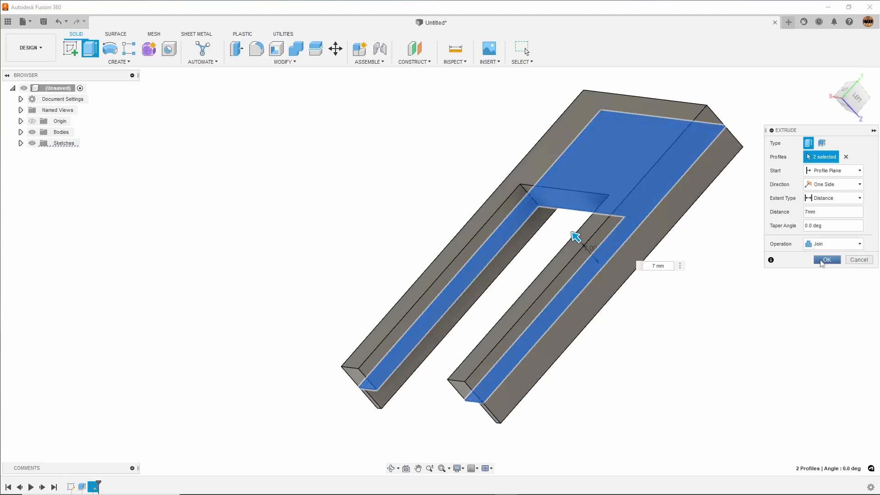
Confirm the 7 mm Join extrusion, fusing floor and walls into one tray body.
{"action": "left_click", "coordinate": [826, 259]}
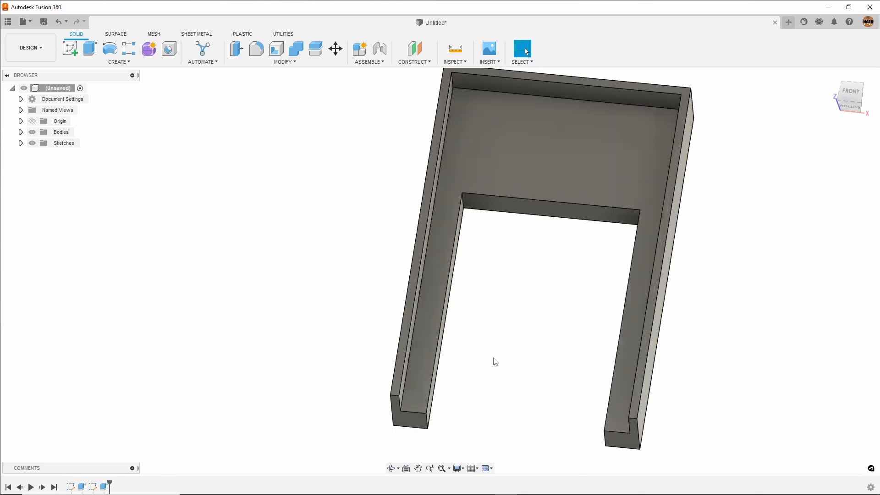
{"action": "mouse_move", "coordinate": [537, 328]}
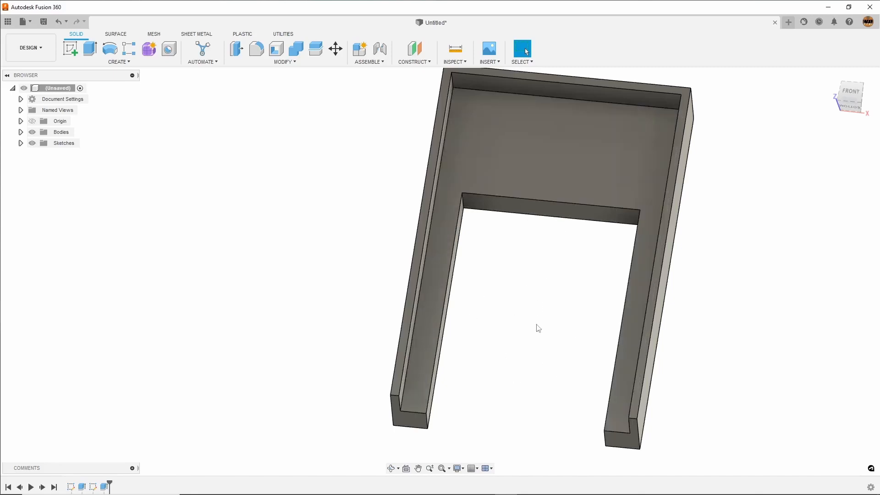
{"action": "mouse_move", "coordinate": [558, 385]}
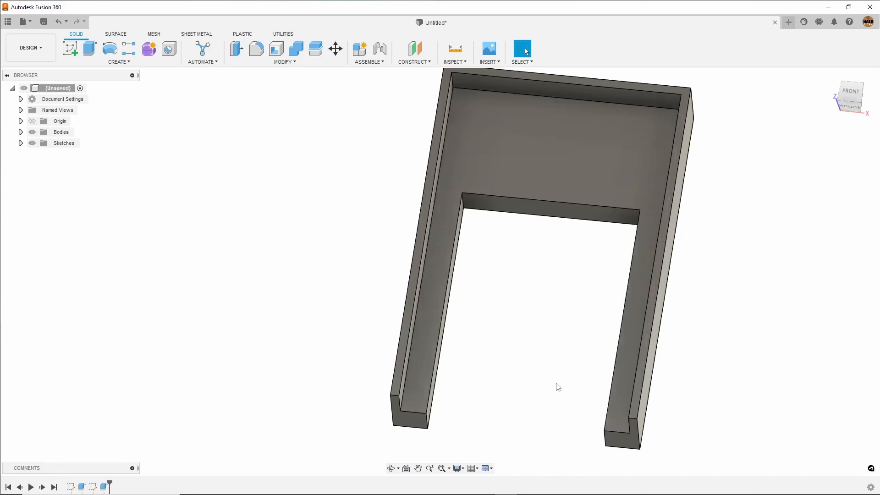
{"action": "mouse_move", "coordinate": [549, 377]}
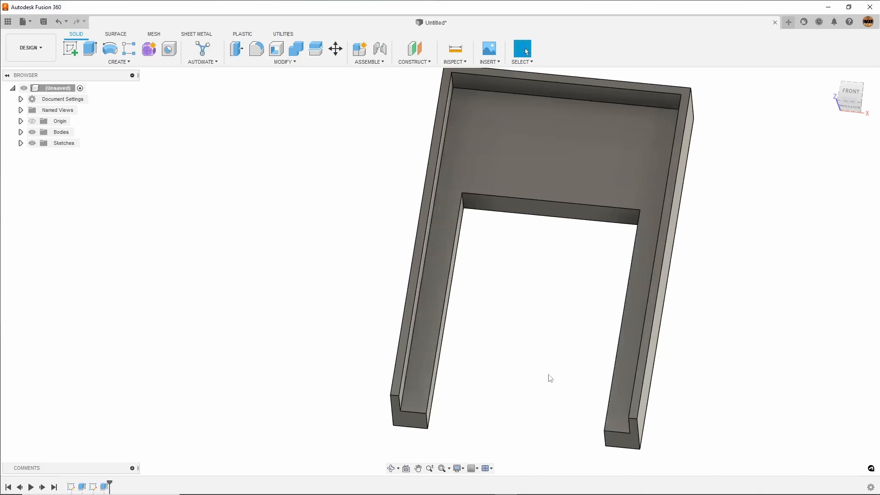
{"action": "mouse_move", "coordinate": [557, 382]}
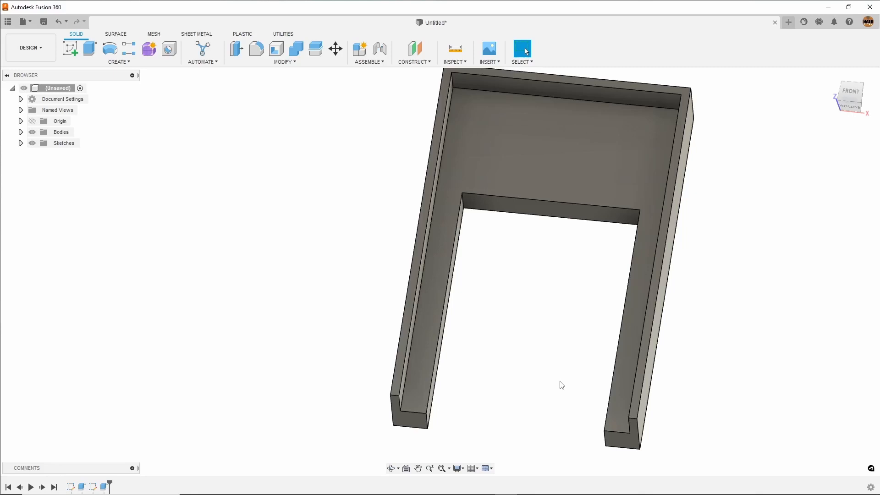
{"action": "mouse_move", "coordinate": [522, 409]}
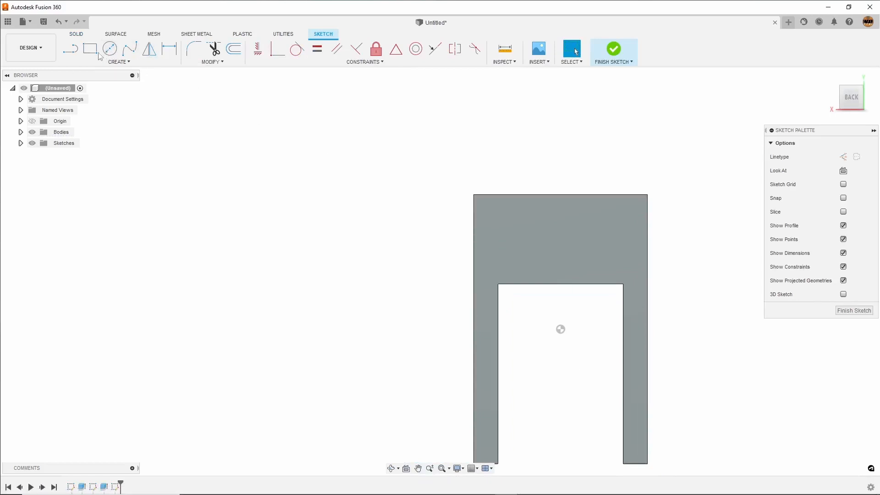
Finish the U-outline sketch viewed from the back.
{"action": "left_click", "coordinate": [90, 48]}
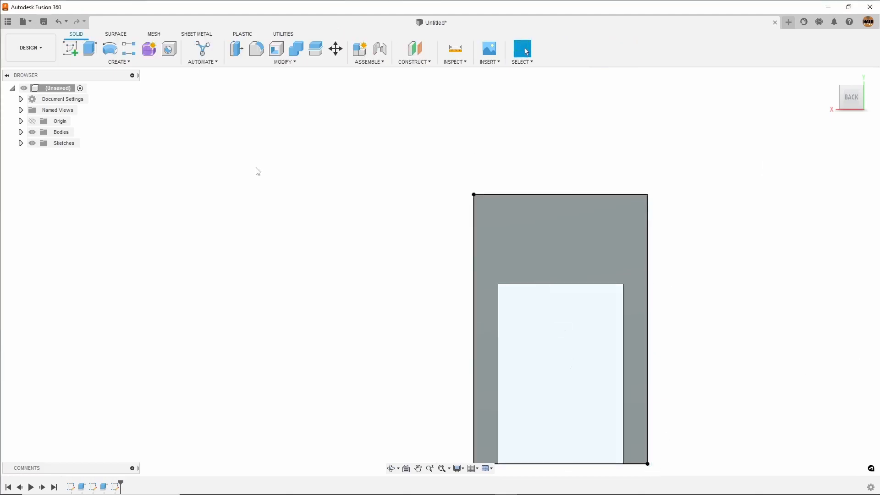
{"action": "left_click", "coordinate": [90, 49]}
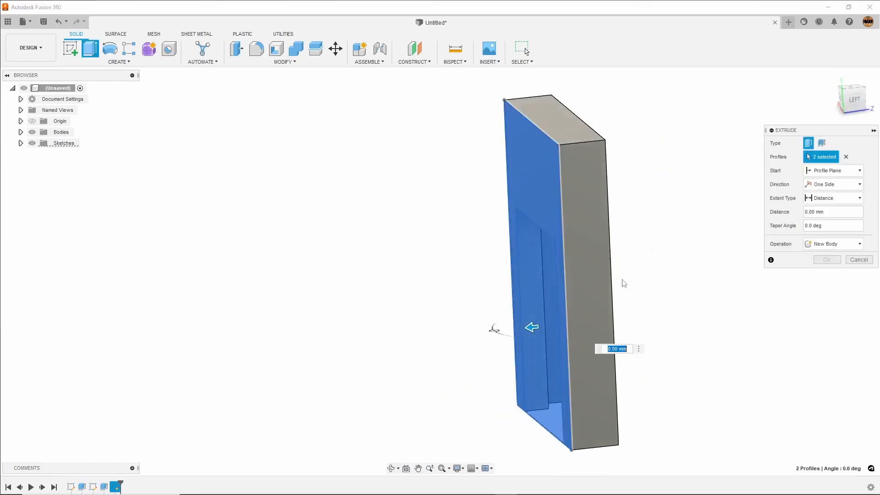
Pull the U-outline extrusion outward and enter 8 as its distance, keeping Join.
{"action": "left_click_drag", "start_coordinate": [530, 327], "coordinate": [515, 329]}
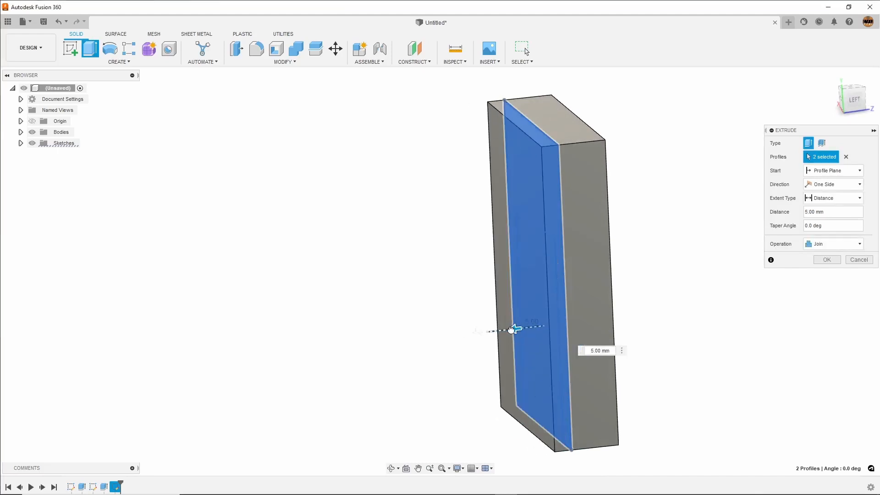
{"action": "mouse_move", "coordinate": [511, 329]}
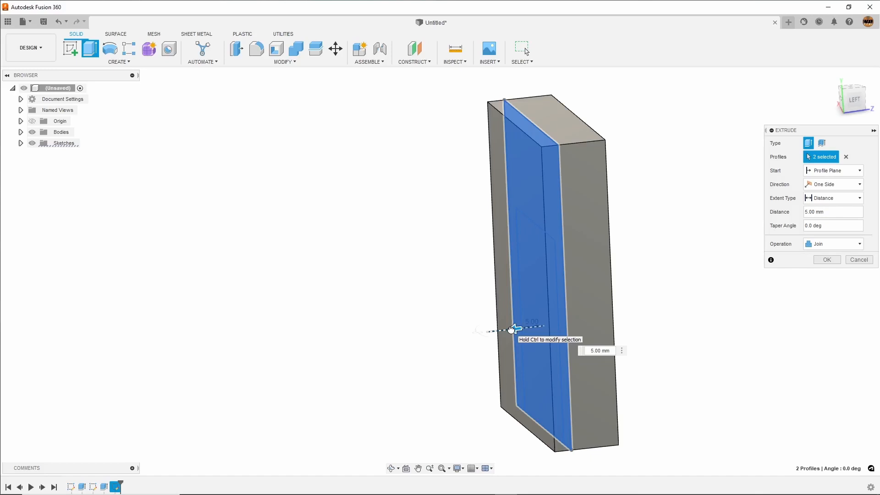
{"action": "left_click", "coordinate": [599, 350]}
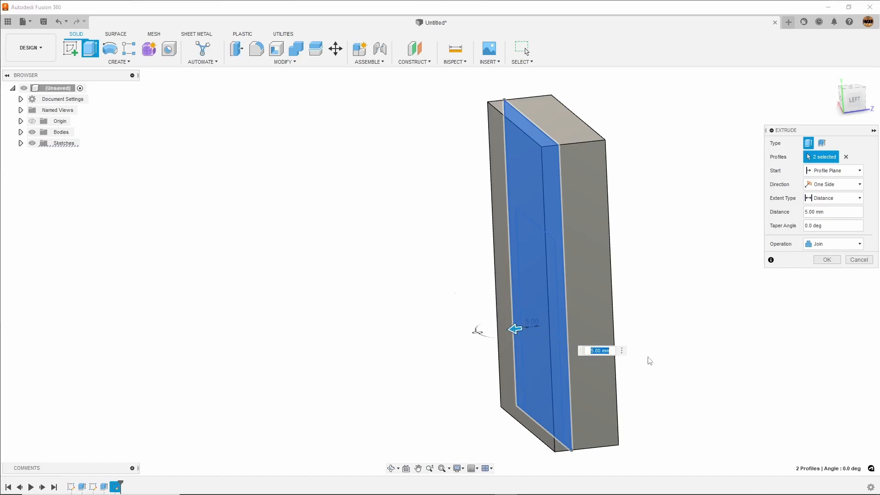
{"action": "mouse_move", "coordinate": [688, 368]}
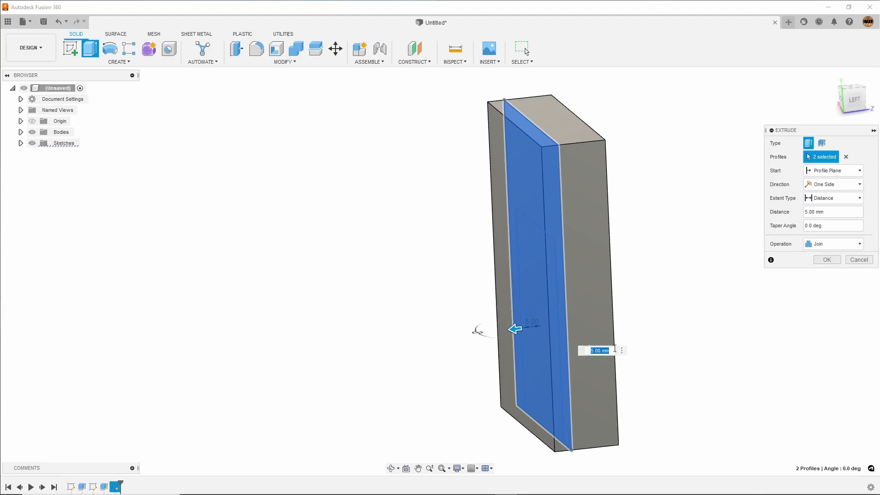
{"action": "mouse_move", "coordinate": [597, 350]}
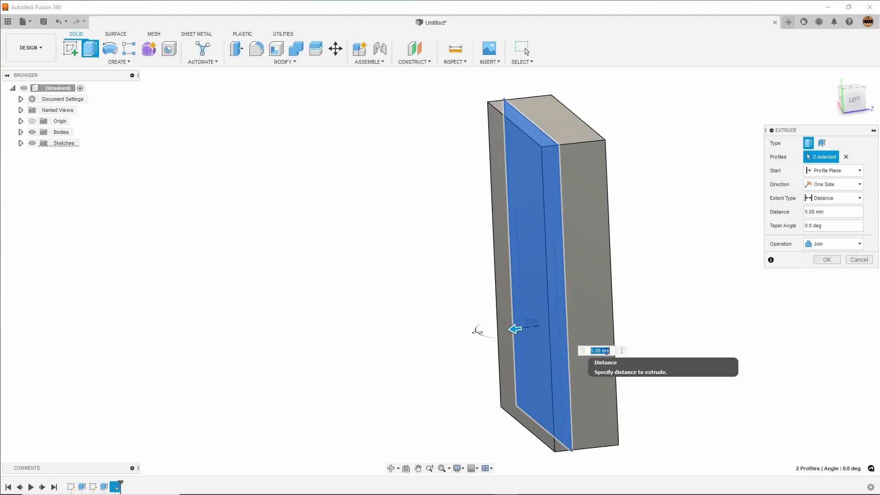
{"action": "type", "text": "8"}
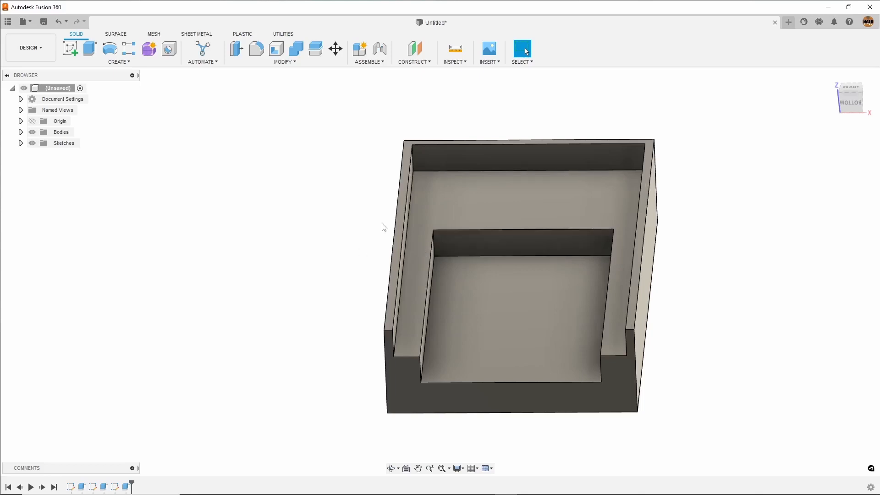
{"action": "mouse_move", "coordinate": [599, 303]}
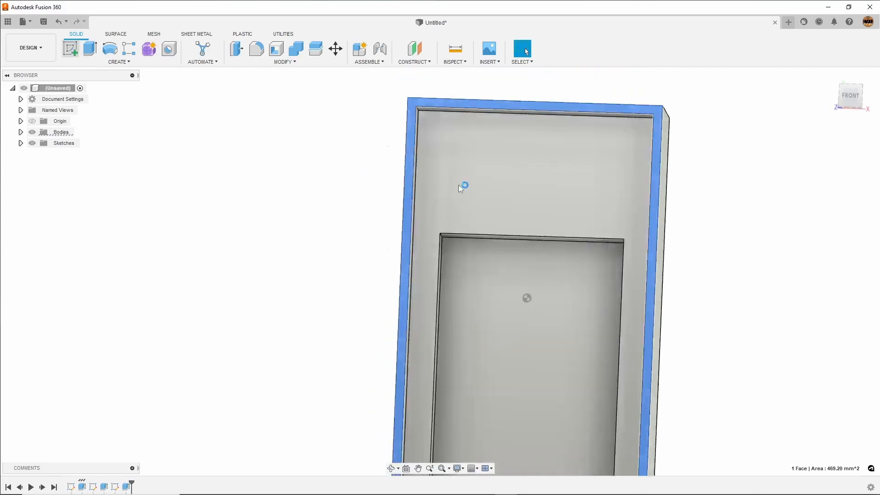
Sketch a 30 mm line along the top rim face for the top notch.
{"action": "left_click", "coordinate": [462, 185]}
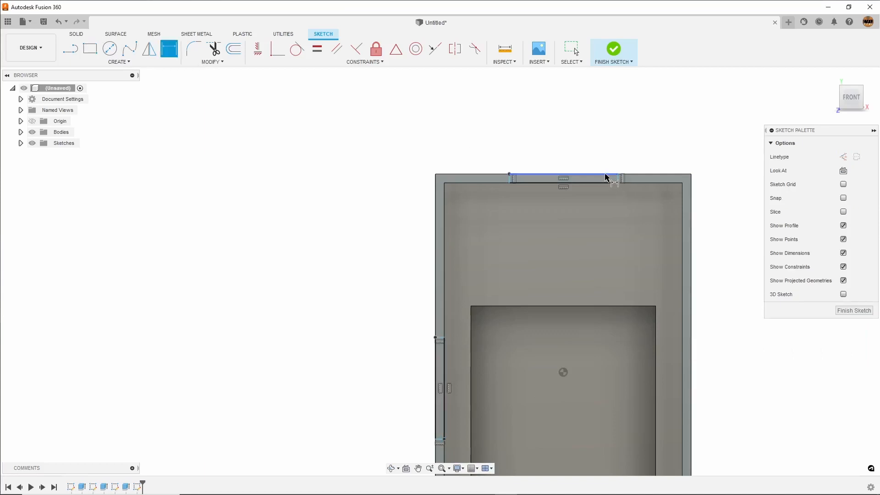
{"action": "left_click", "coordinate": [561, 177]}
{"action": "type", "text": "30"}
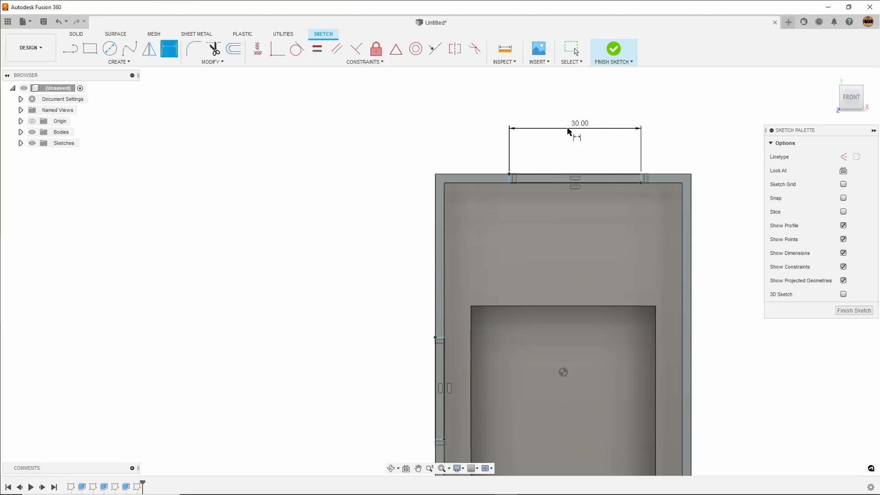
{"action": "mouse_move", "coordinate": [458, 152]}
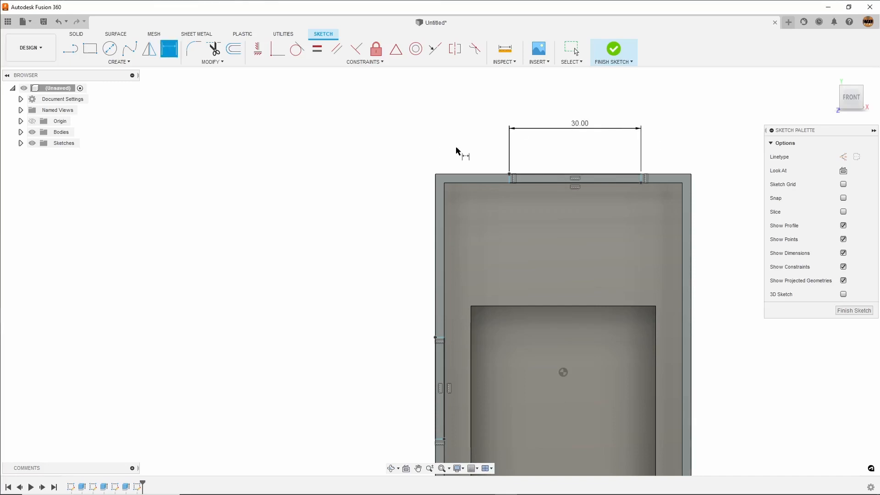
{"action": "mouse_move", "coordinate": [674, 150]}
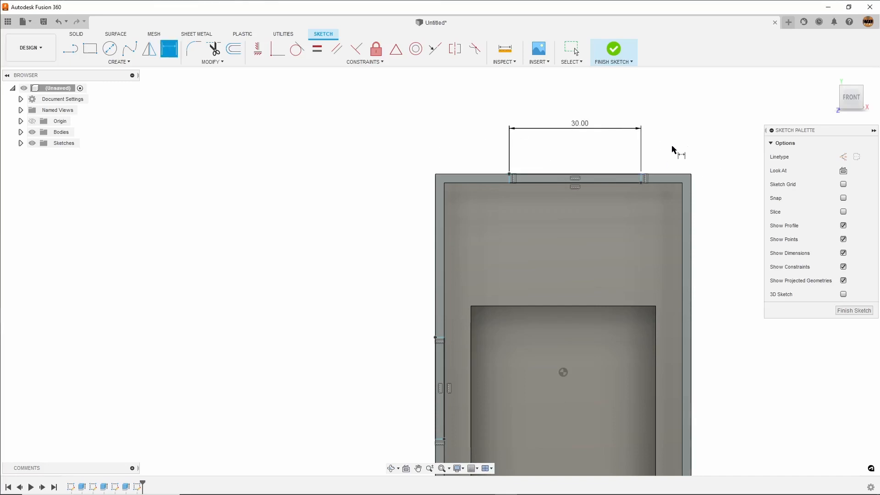
{"action": "left_click", "coordinate": [572, 177]}
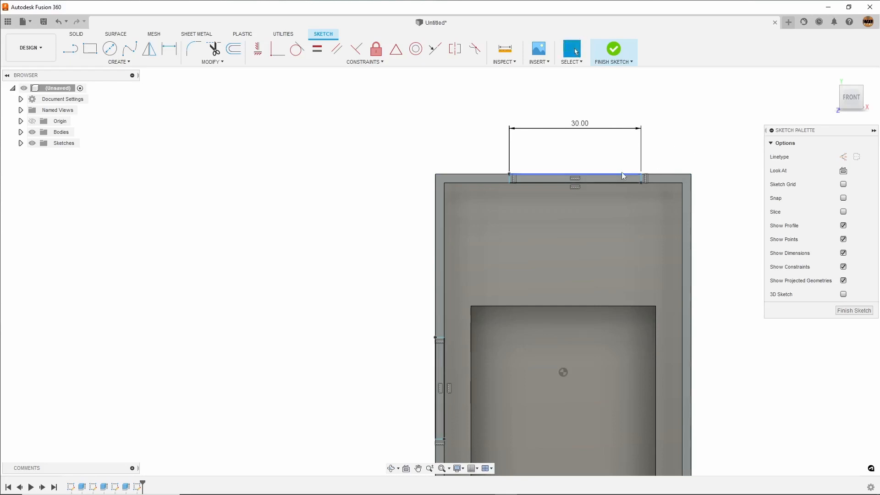
{"action": "mouse_move", "coordinate": [622, 177]}
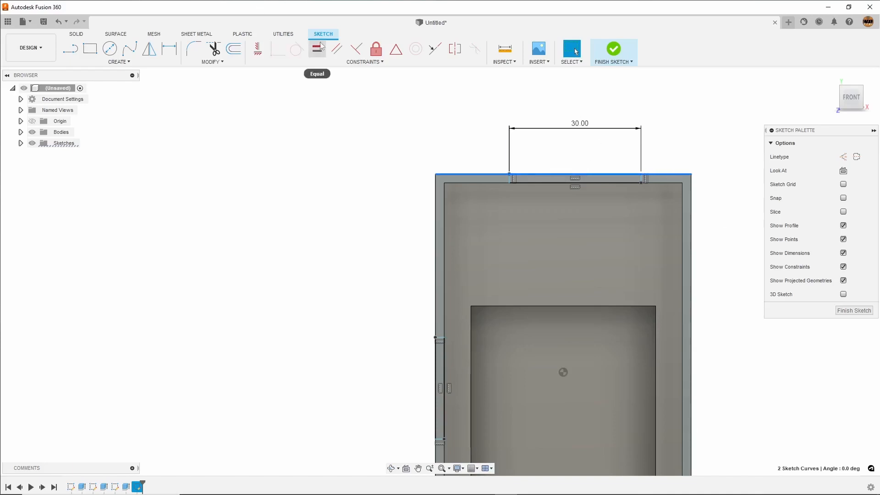
{"action": "mouse_move", "coordinate": [396, 49]}
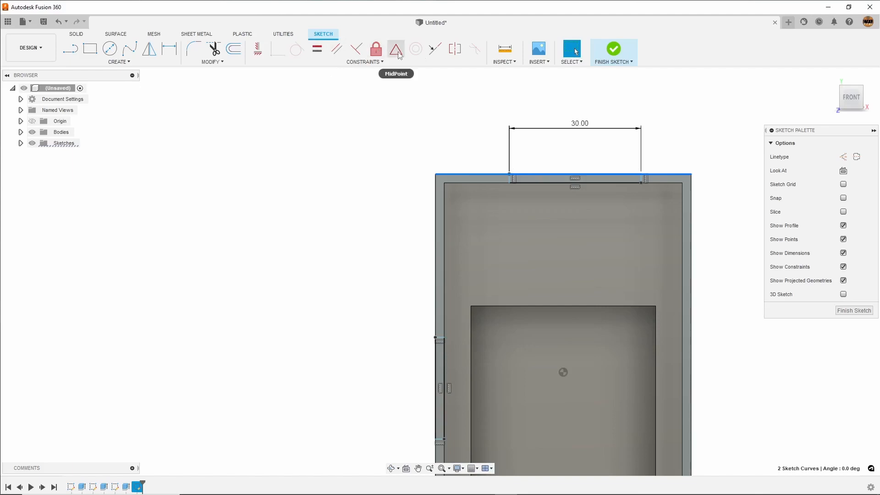
Apply a MidPoint constraint centring the 30 mm notch line on the top edge.
{"action": "left_click", "coordinate": [395, 49]}
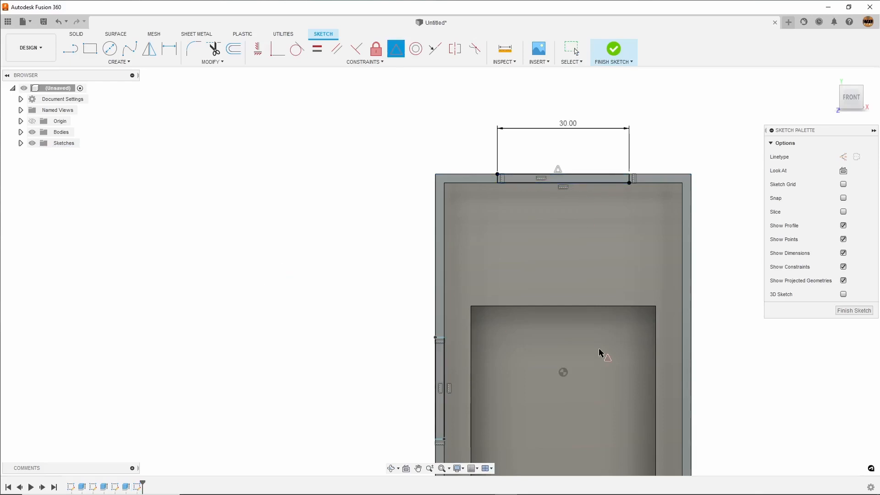
{"action": "mouse_move", "coordinate": [452, 413]}
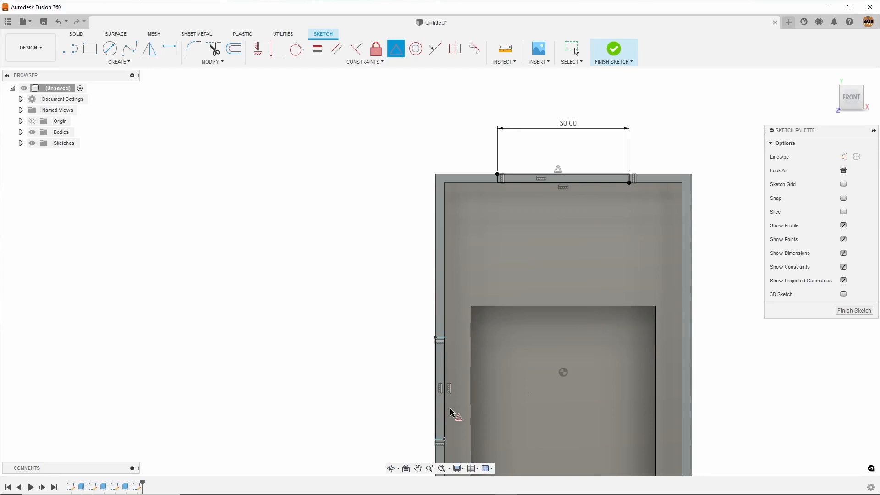
{"action": "mouse_move", "coordinate": [169, 48]}
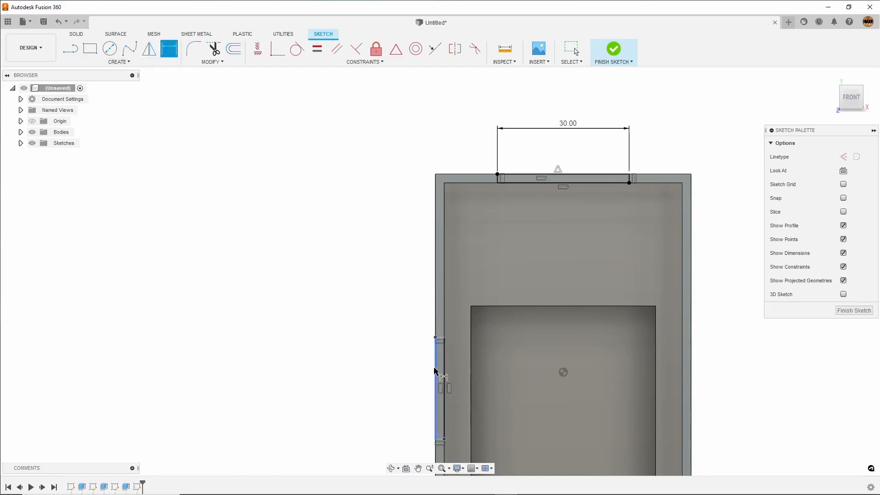
Dimension the side notch line to 21 mm and 33 mm below the top edge.
{"action": "left_click", "coordinate": [438, 370]}
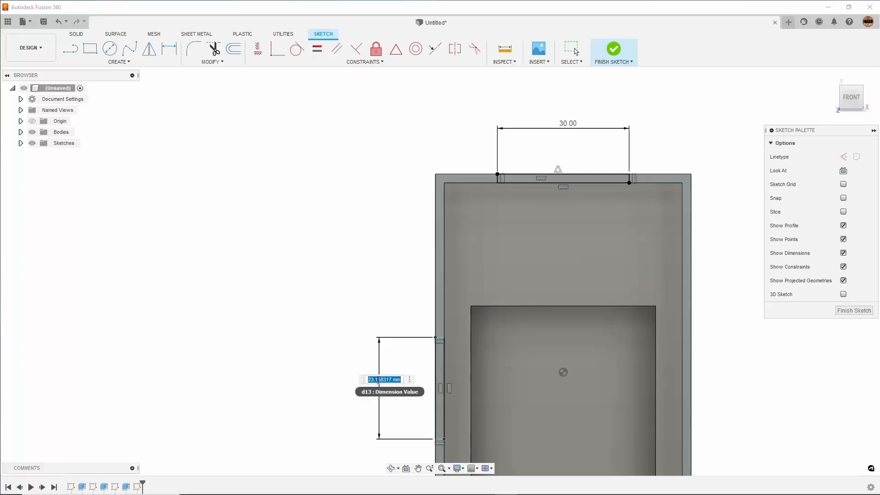
{"action": "type", "text": "21"}
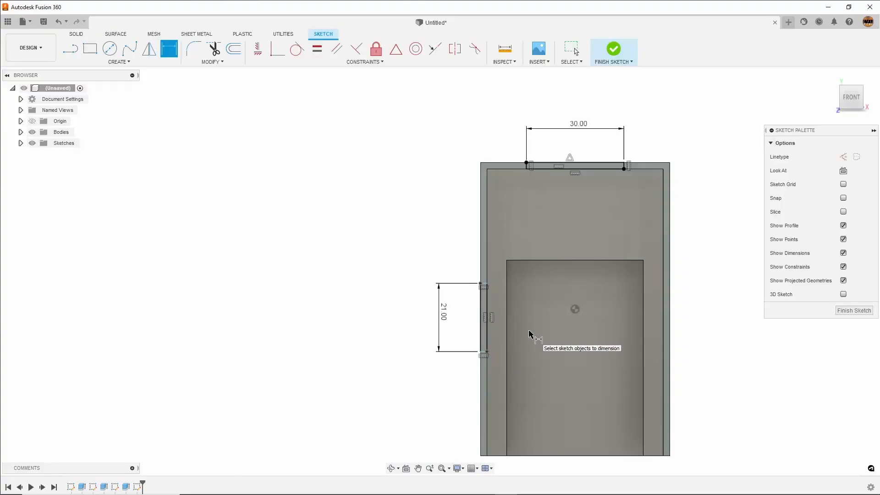
{"action": "mouse_move", "coordinate": [526, 170]}
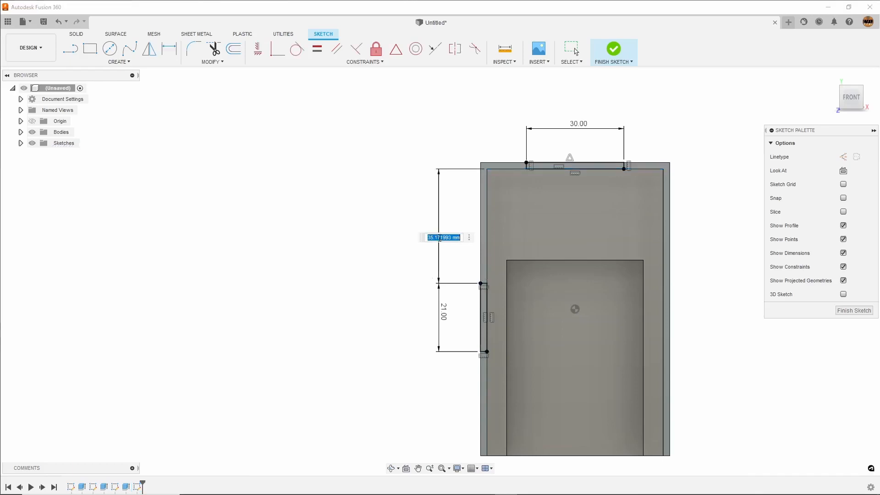
{"action": "type", "text": "33"}
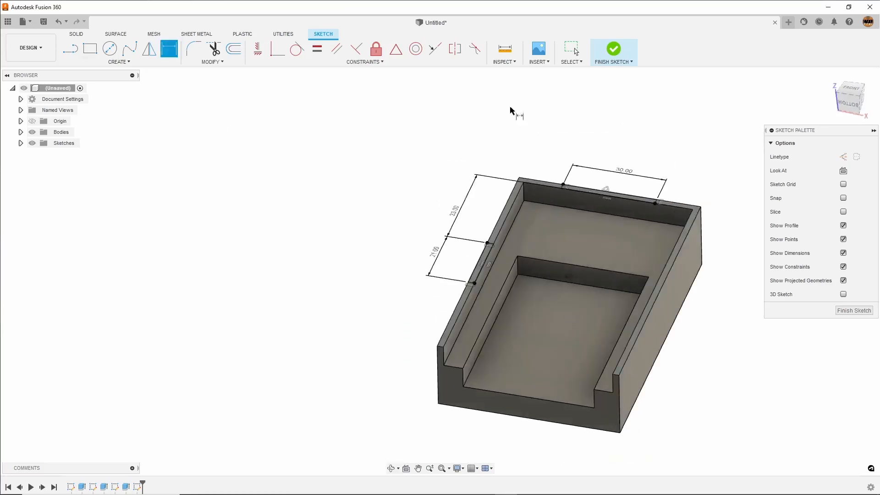
{"action": "mouse_move", "coordinate": [613, 47]}
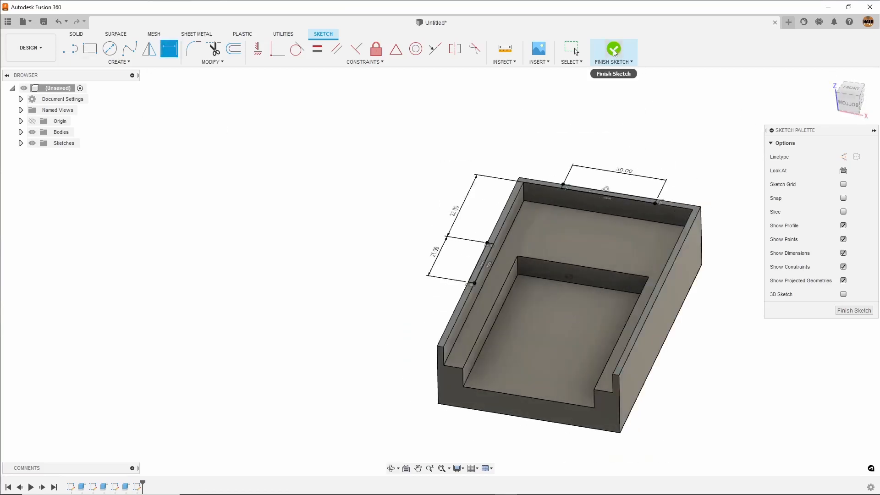
Cut-extrude both notch profiles down To Object, ending on the fixture's floor face.
{"action": "left_click", "coordinate": [612, 49]}
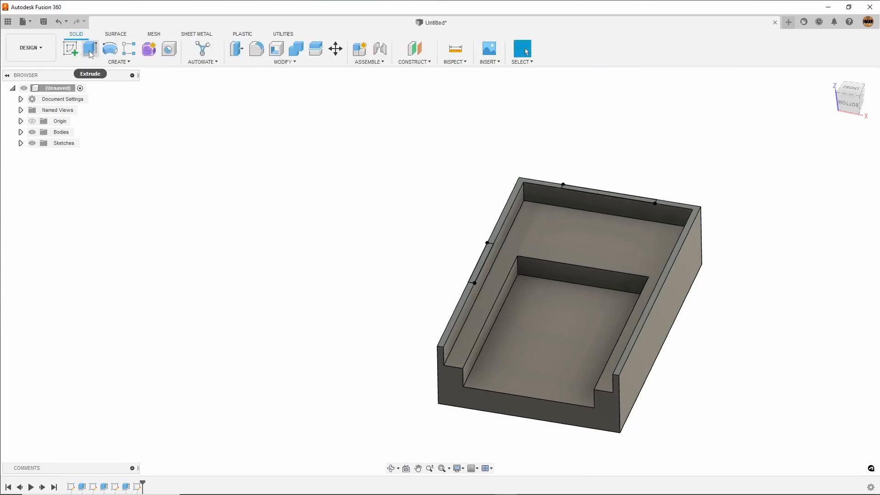
{"action": "left_click", "coordinate": [90, 49]}
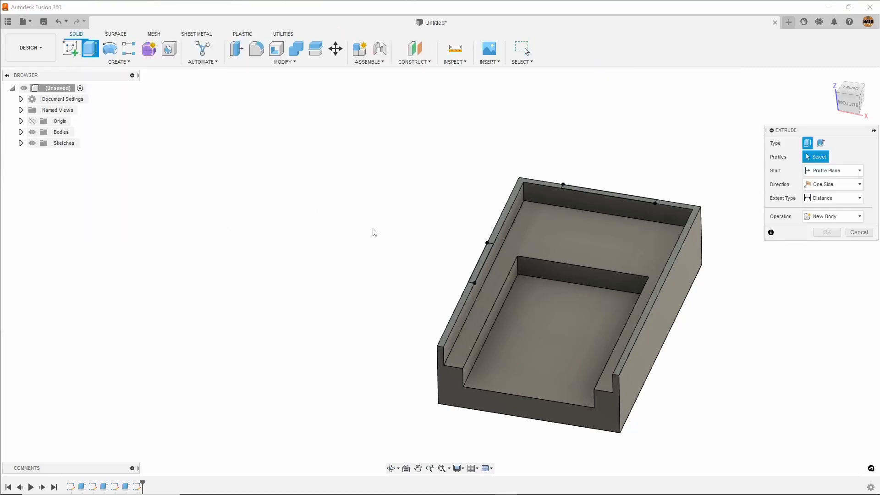
{"action": "left_click", "coordinate": [533, 269]}
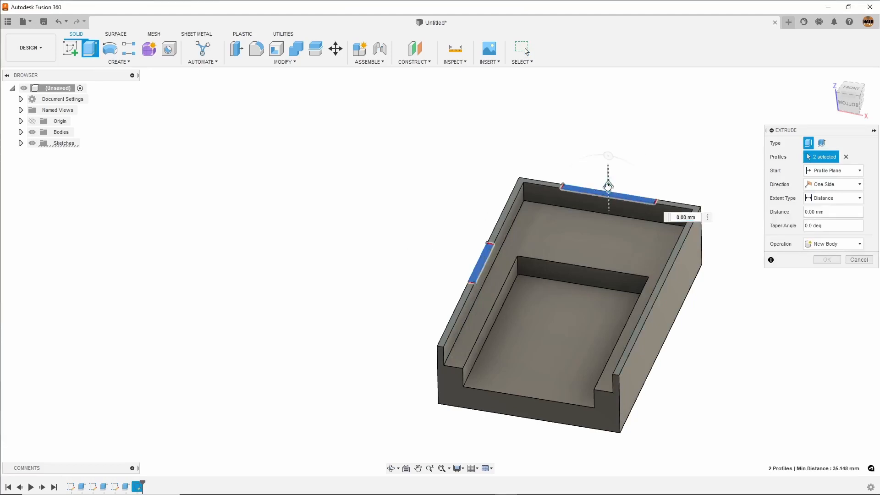
{"action": "left_click_drag", "start_coordinate": [607, 187], "coordinate": [610, 229]}
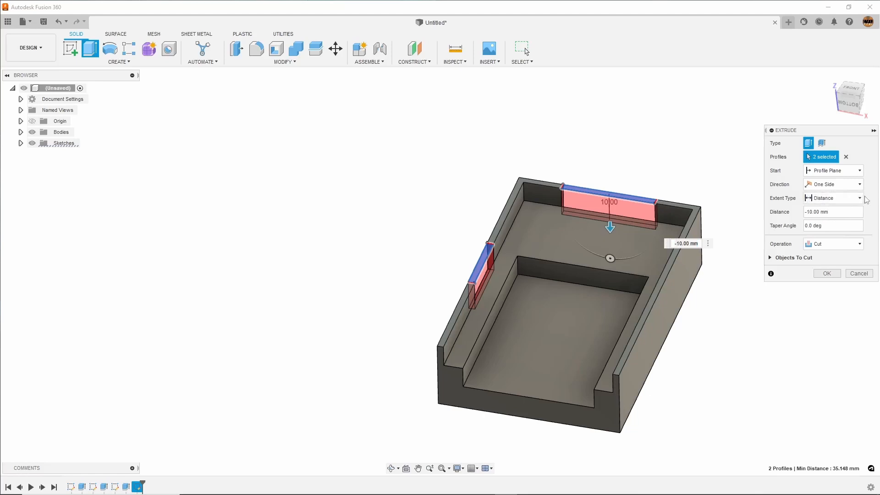
{"action": "left_click", "coordinate": [832, 198]}
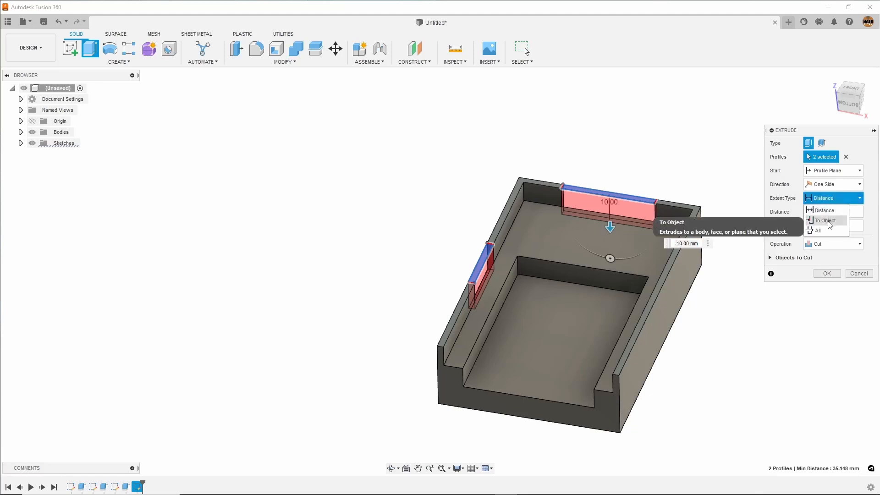
{"action": "left_click", "coordinate": [825, 220]}
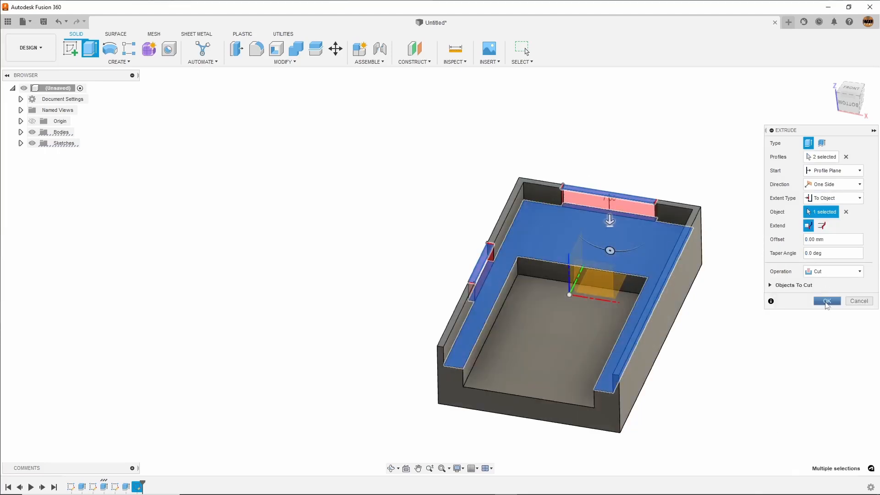
{"action": "left_click", "coordinate": [825, 301]}
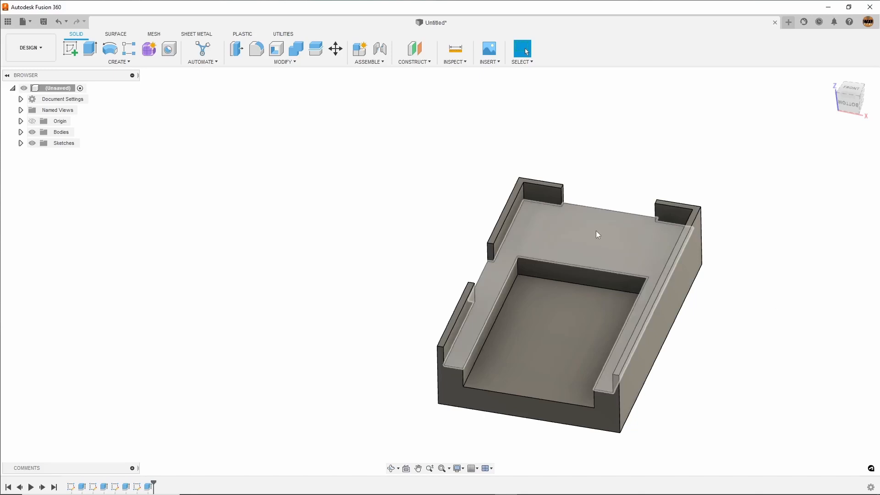
{"action": "mouse_move", "coordinate": [617, 241]}
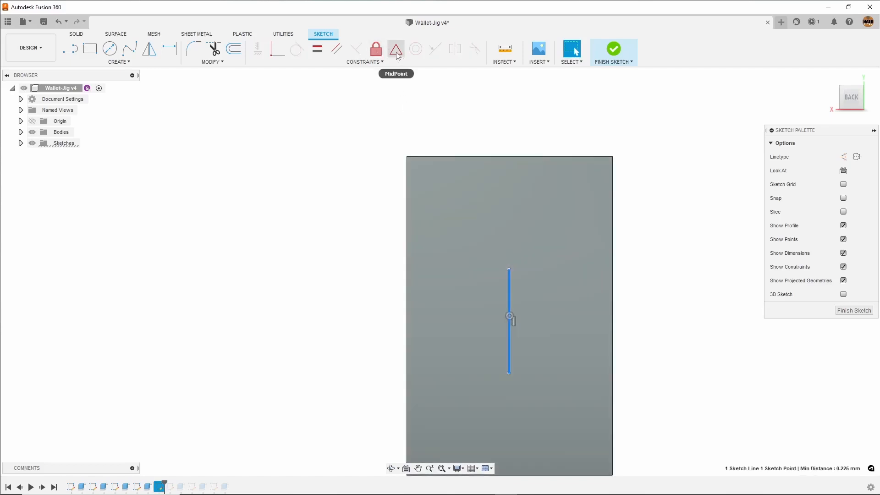
Center the 50 mm line on the origin and add two equal Ø6 mm circles at its ends.
{"action": "left_click", "coordinate": [395, 49]}
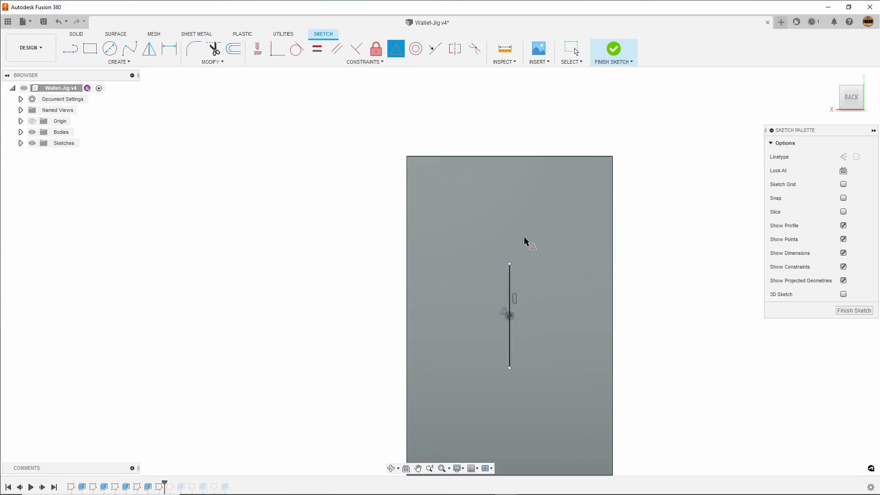
{"action": "mouse_move", "coordinate": [609, 299]}
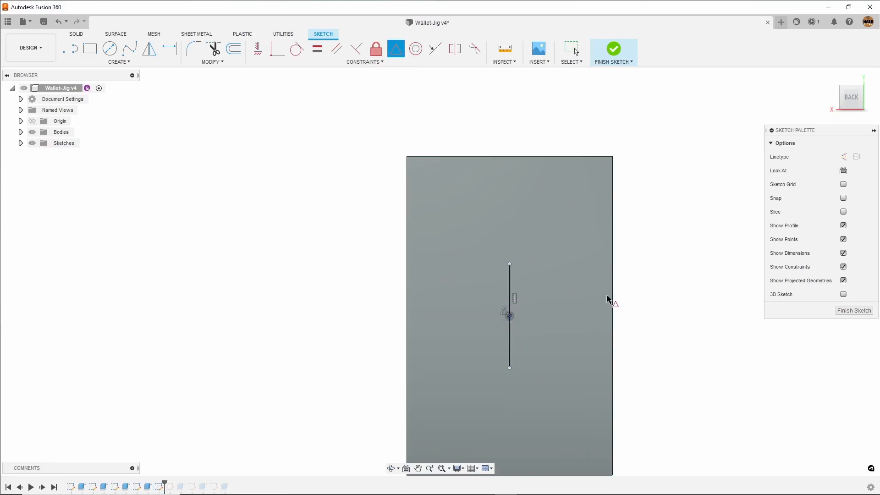
{"action": "mouse_move", "coordinate": [170, 49]}
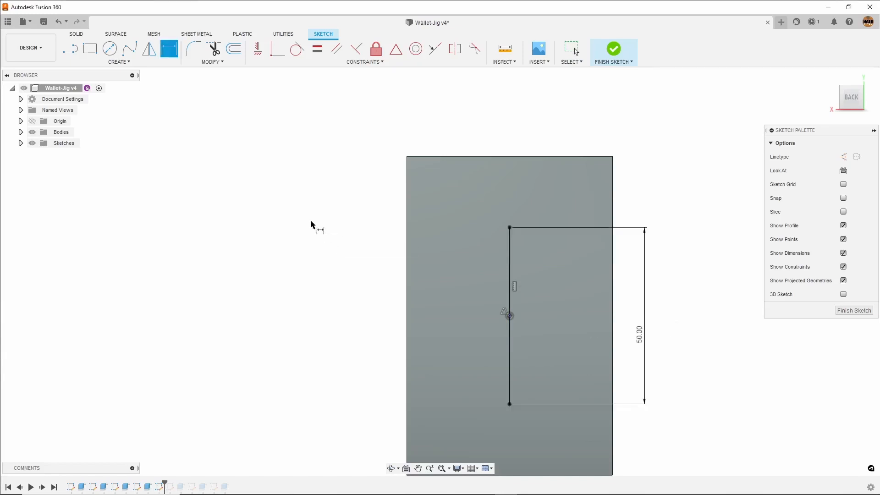
{"action": "left_click", "coordinate": [110, 48]}
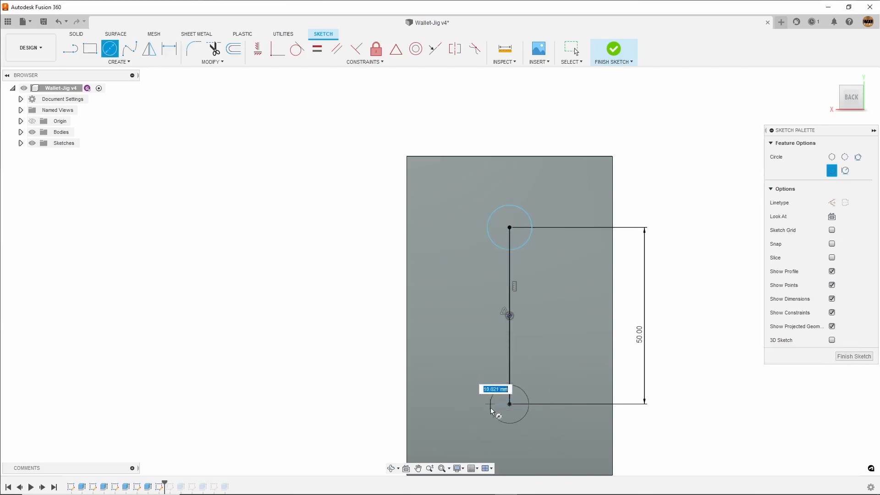
{"action": "left_click", "coordinate": [170, 49]}
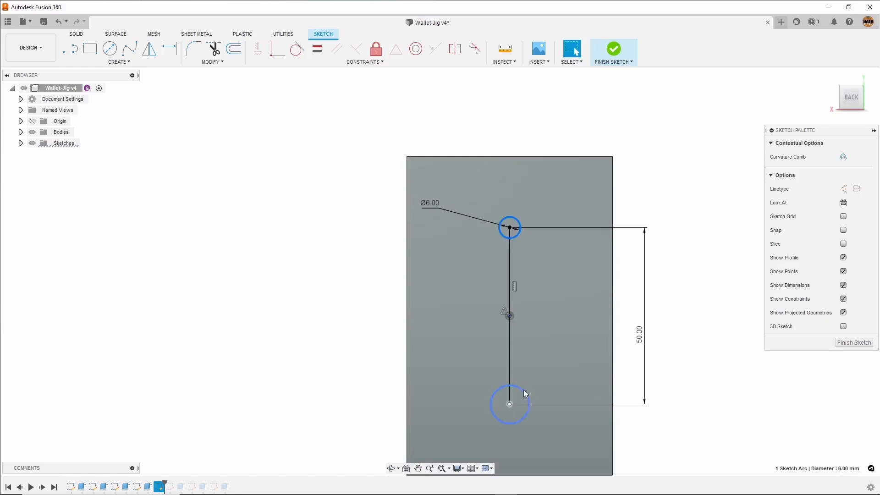
{"action": "left_click", "coordinate": [509, 404]}
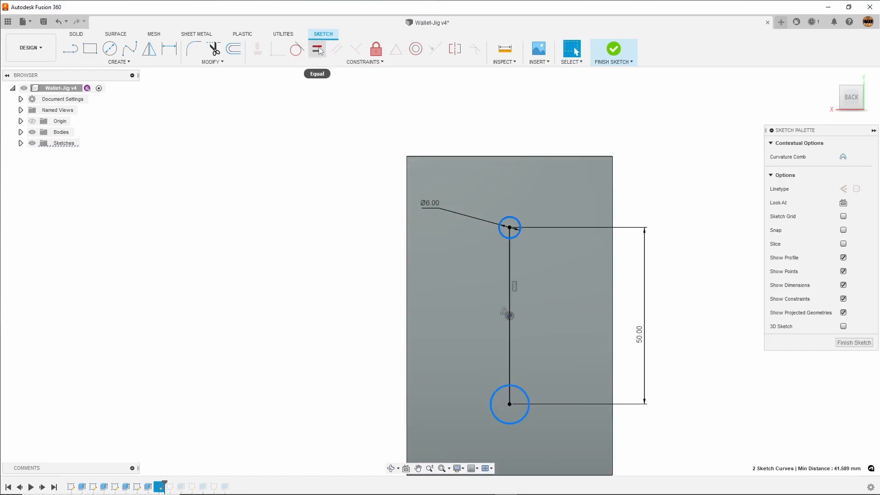
{"action": "left_click", "coordinate": [316, 49]}
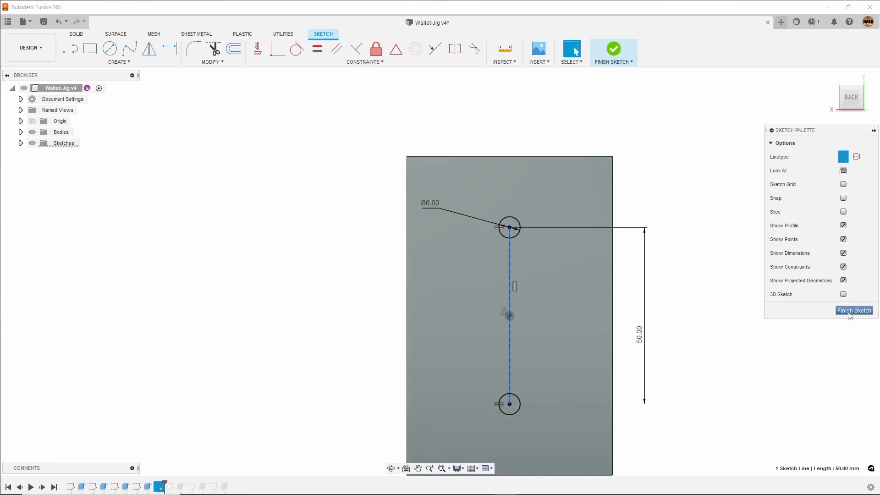
Cut-extrude both Ø6 mm hole circles with extent All, going through the whole body.
{"action": "left_click", "coordinate": [852, 310]}
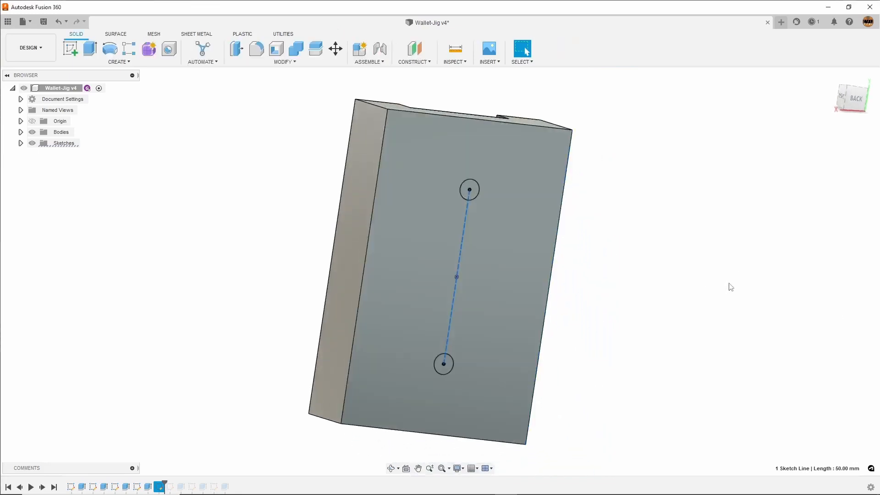
{"action": "left_click", "coordinate": [89, 48]}
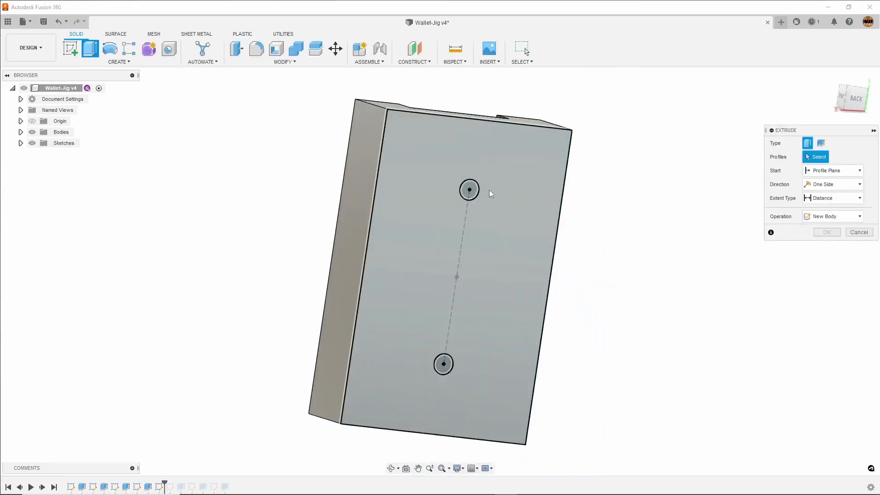
{"action": "left_click", "coordinate": [443, 364]}
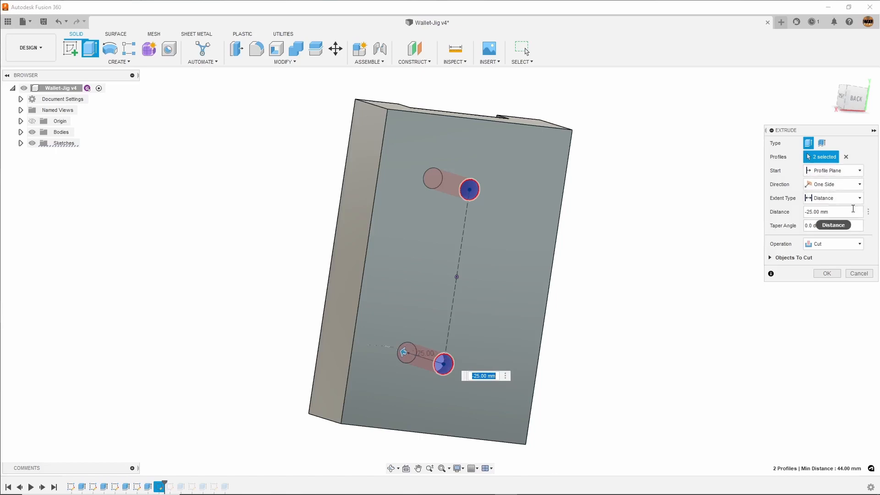
{"action": "left_click", "coordinate": [858, 198]}
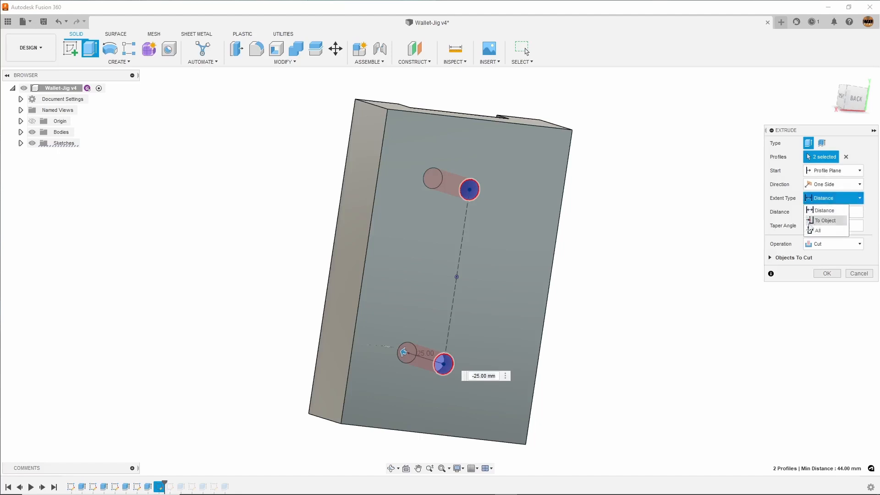
{"action": "left_click", "coordinate": [817, 230]}
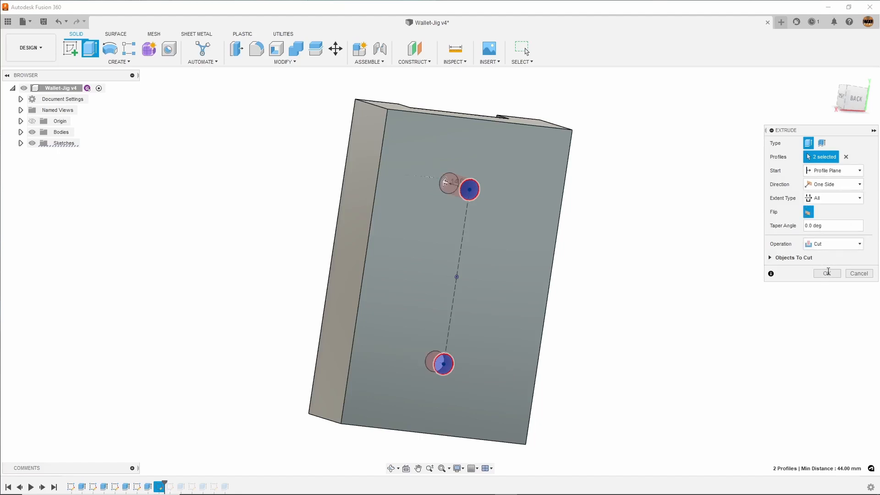
{"action": "left_click", "coordinate": [825, 273]}
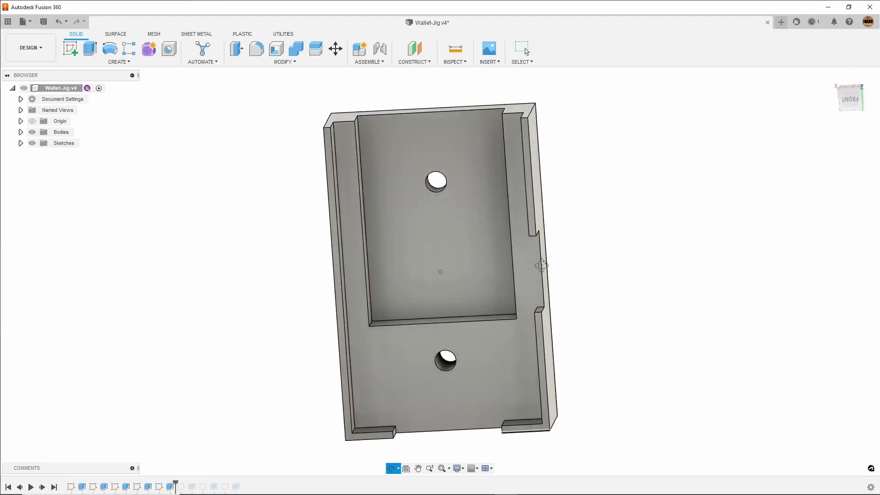
Sketch a Ø13 mm circle concentric with each screw hole on the back face.
{"action": "left_click_drag", "start_coordinate": [541, 264], "coordinate": [727, 243]}
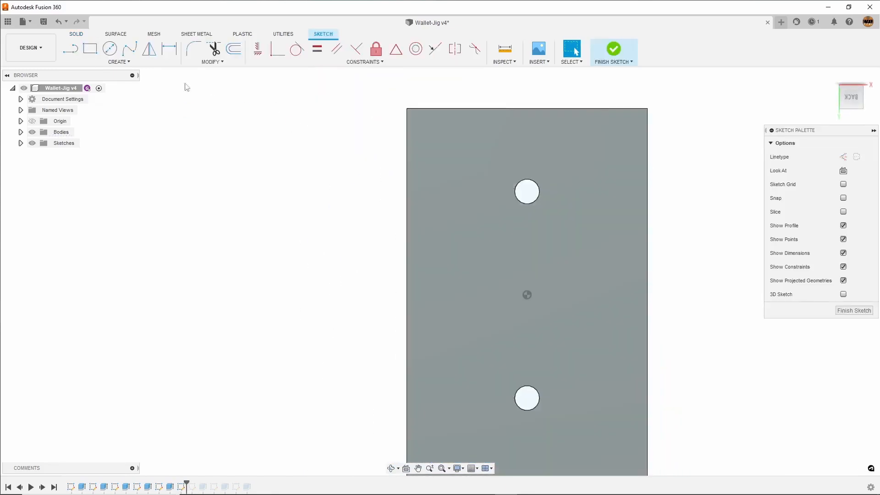
{"action": "left_click", "coordinate": [109, 48]}
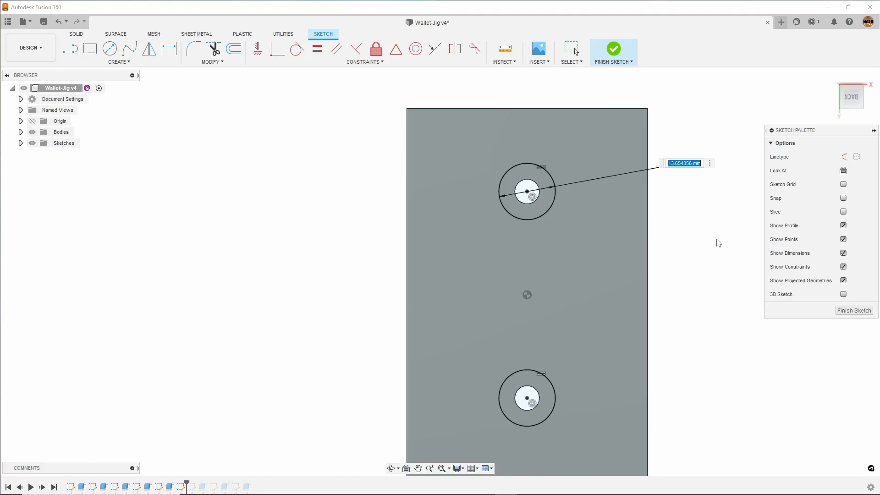
{"action": "type", "text": "13mm"}
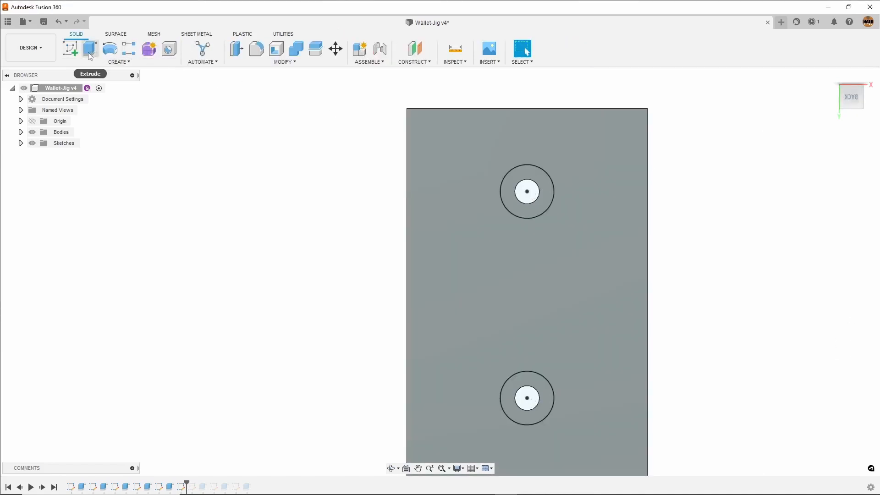
Cut-extrude both Ø13 mm rings from a 2 mm start offset through All to form counterbores.
{"action": "left_click", "coordinate": [90, 49]}
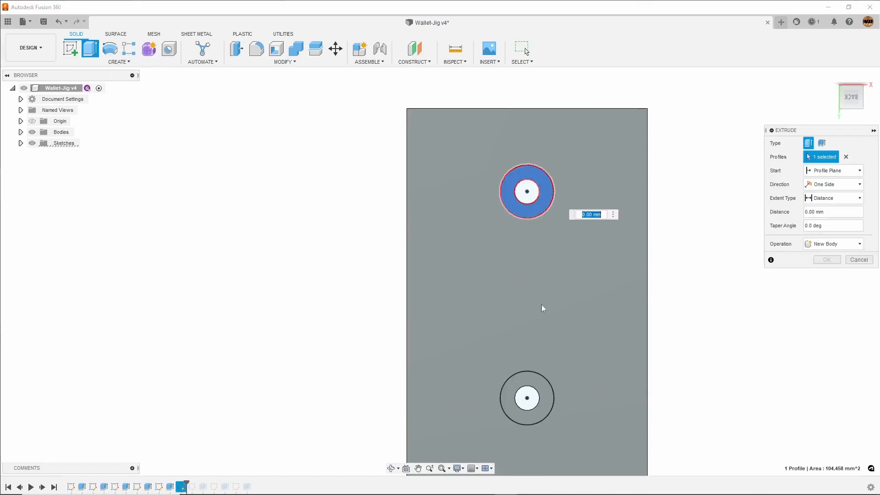
{"action": "left_click", "coordinate": [526, 397]}
{"action": "type", "text": "-31"}
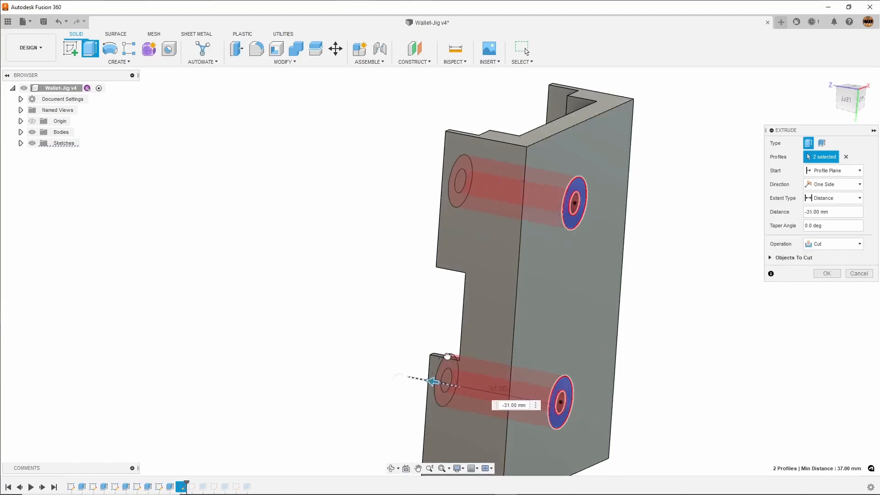
{"action": "left_click_drag", "start_coordinate": [432, 382], "coordinate": [404, 375]}
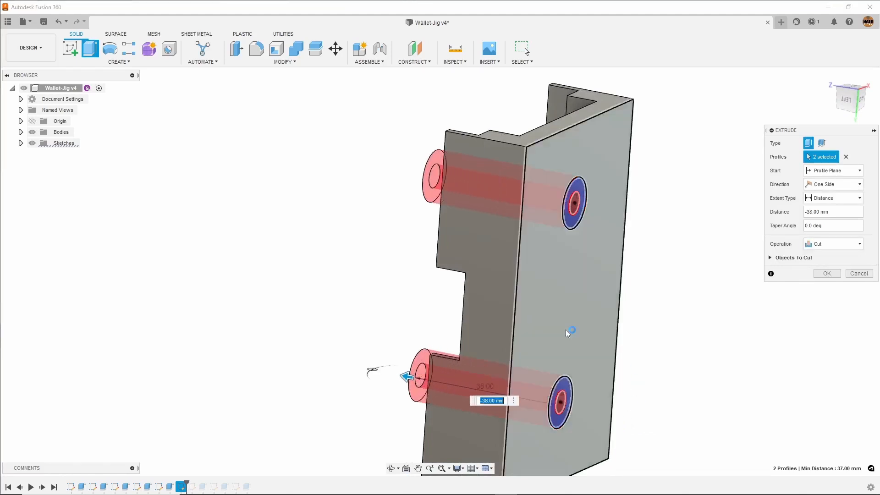
{"action": "mouse_move", "coordinate": [610, 320]}
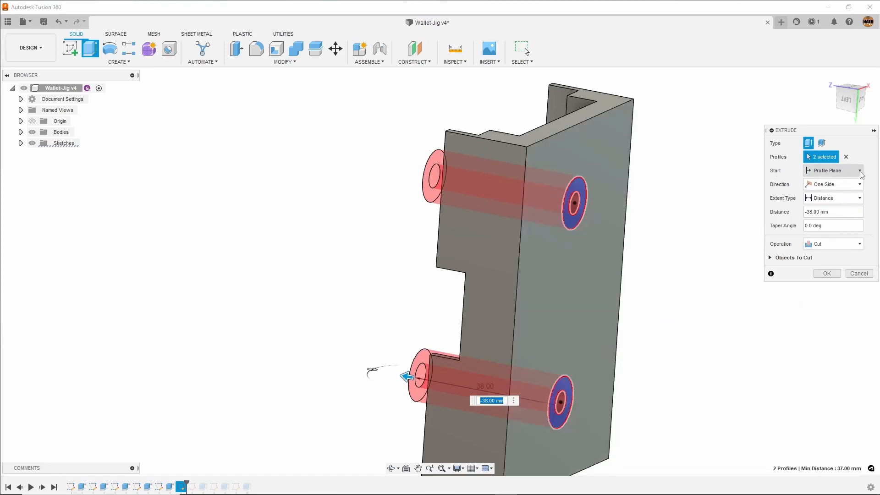
{"action": "left_click", "coordinate": [857, 170]}
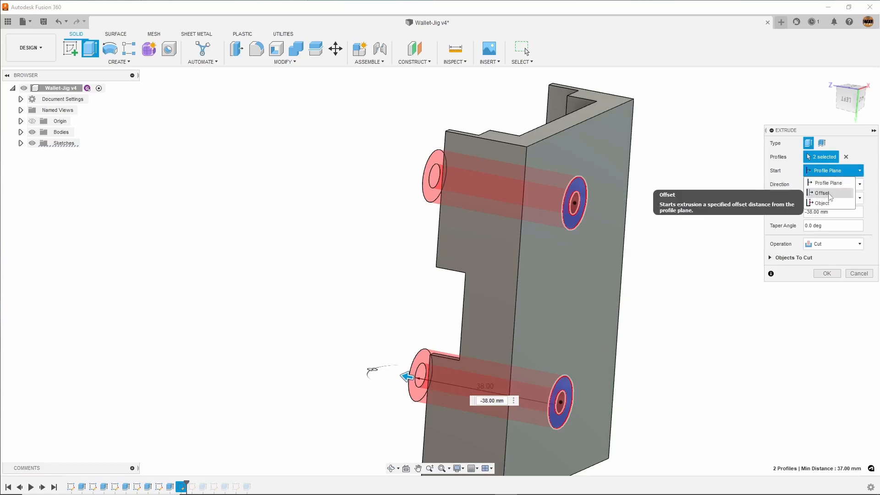
{"action": "left_click", "coordinate": [821, 193]}
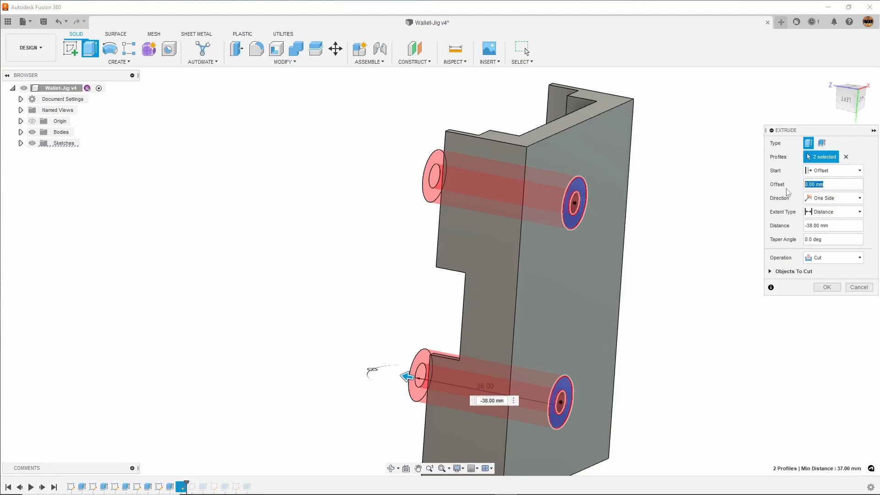
{"action": "type", "text": "2mm"}
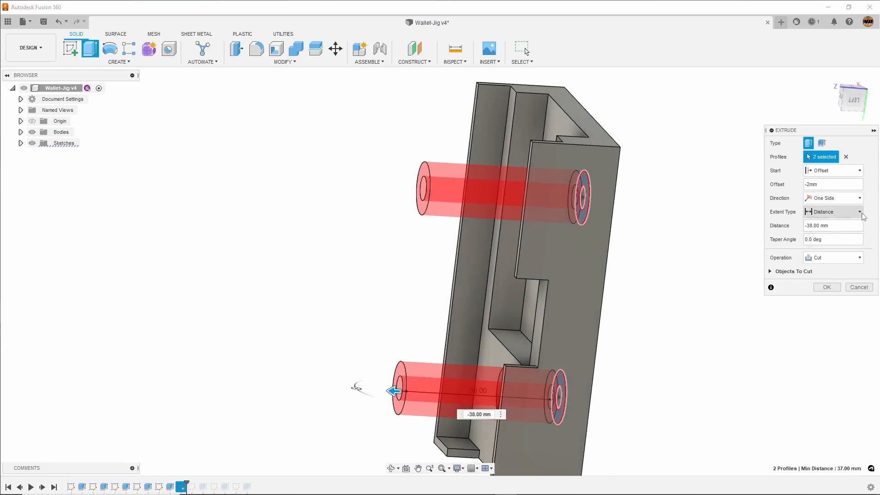
{"action": "left_click", "coordinate": [832, 212]}
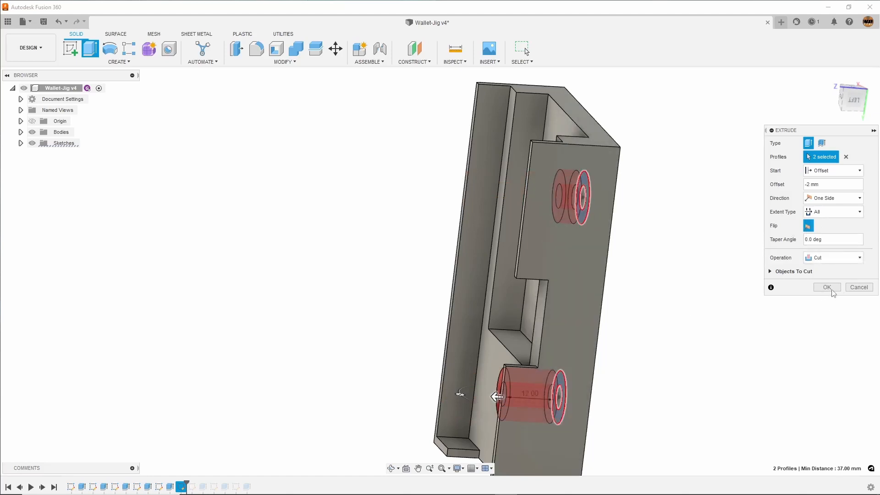
{"action": "left_click", "coordinate": [826, 286]}
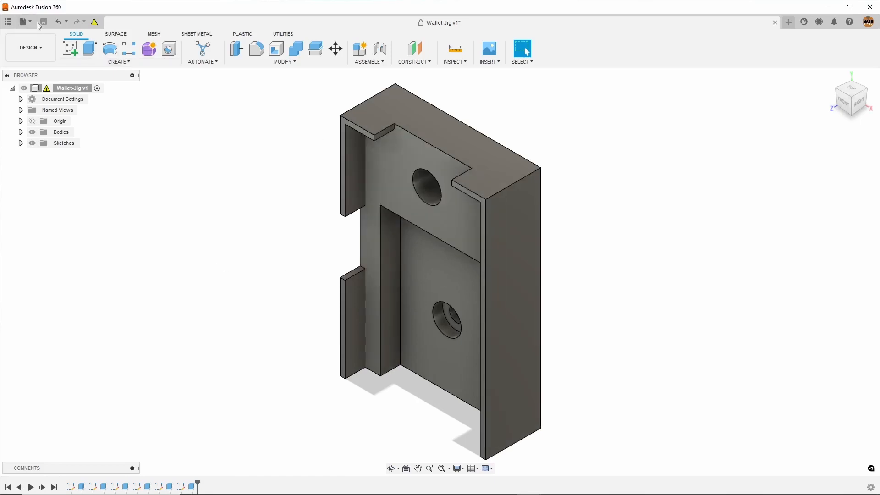
Export Wallet-Jig v1 as a 3MF file.
{"action": "left_click", "coordinate": [22, 22]}
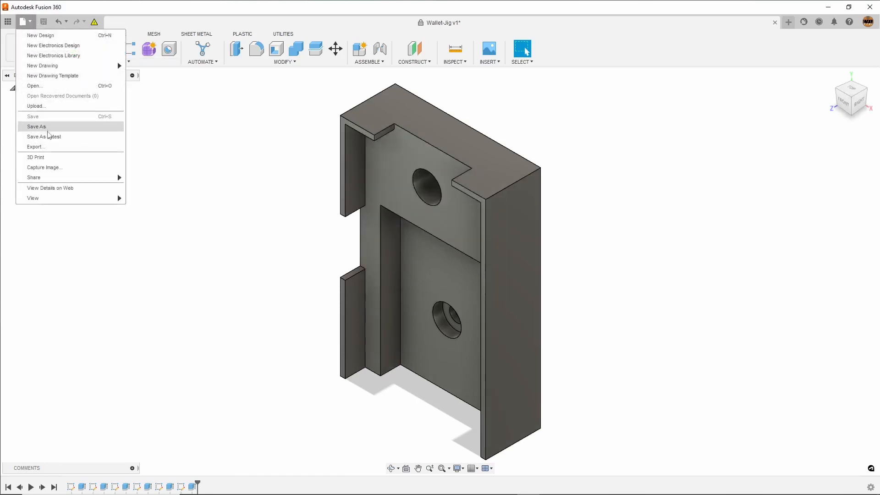
{"action": "left_click", "coordinate": [36, 147]}
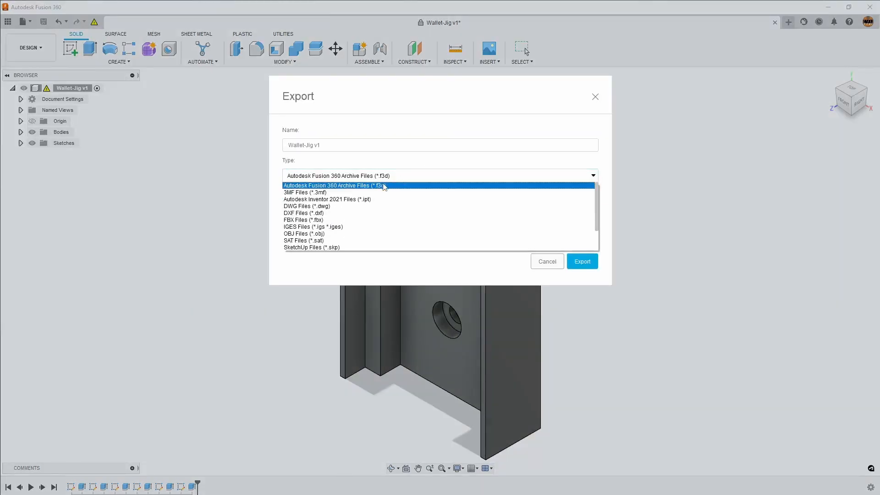
{"action": "left_click", "coordinate": [305, 192]}
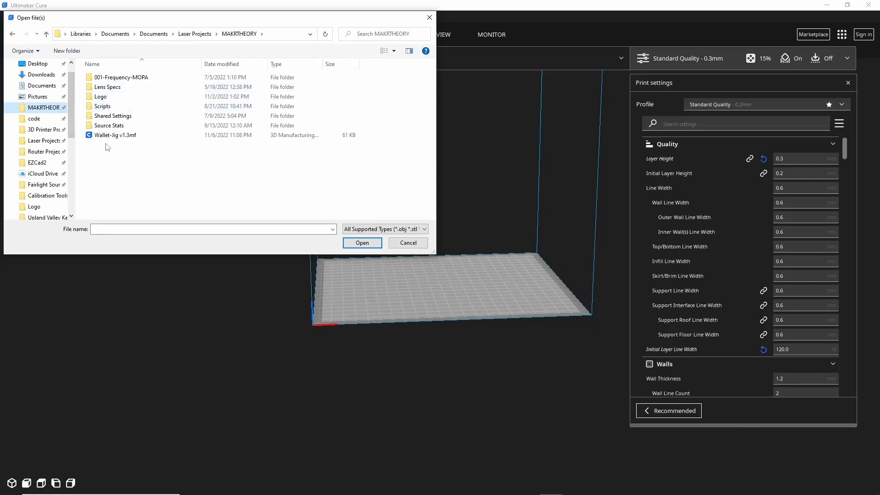
Load Wallet-Jig v1.3mf onto the Ender-5 build plate centre.
{"action": "left_click", "coordinate": [115, 134]}
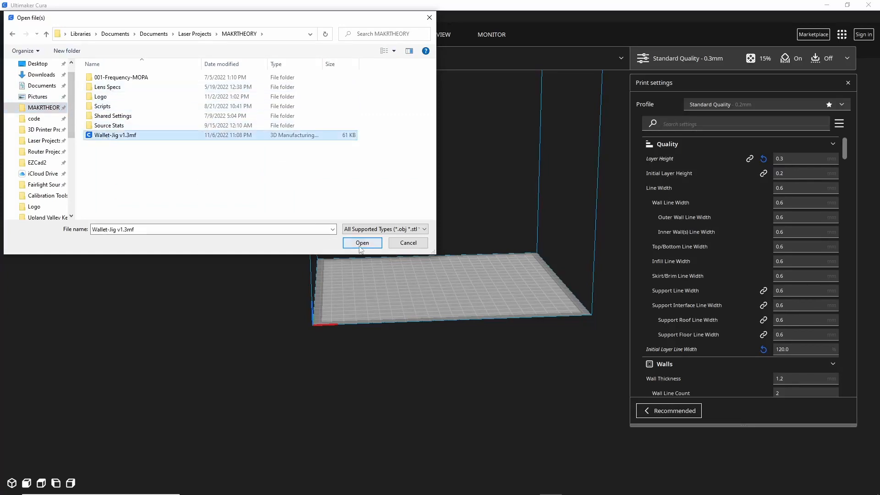
{"action": "left_click", "coordinate": [362, 243]}
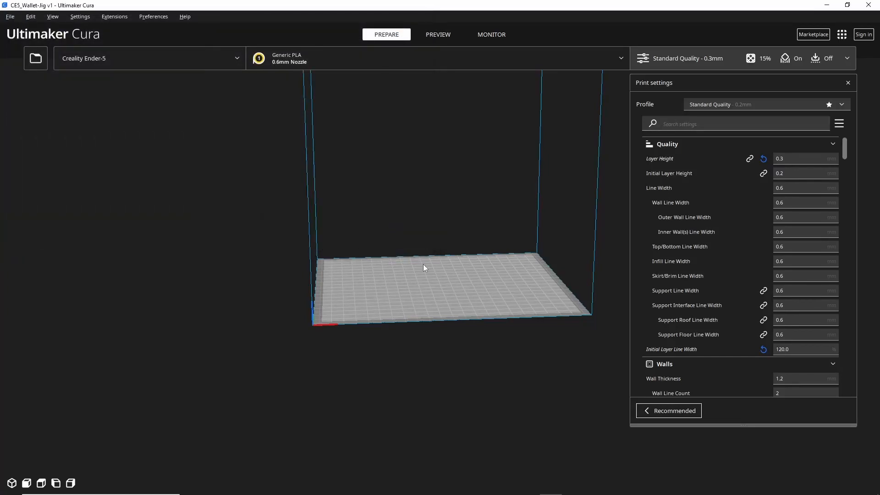
{"action": "mouse_move", "coordinate": [426, 270]}
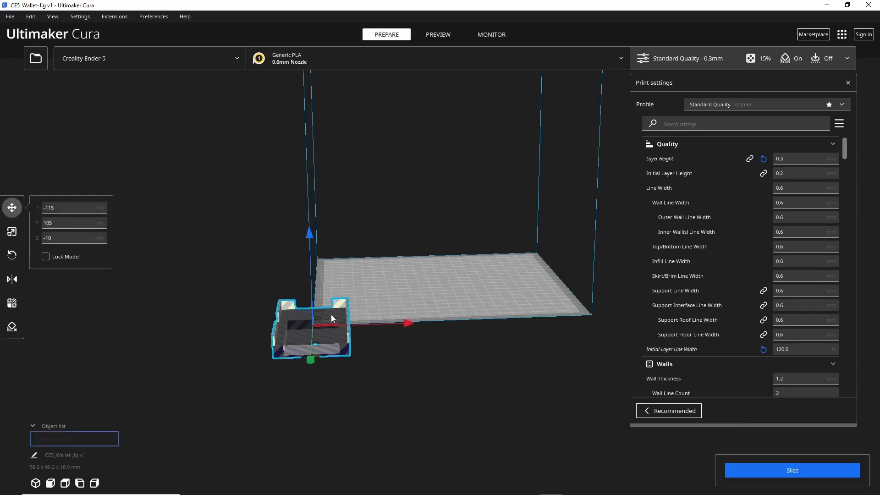
{"action": "mouse_move", "coordinate": [309, 238]}
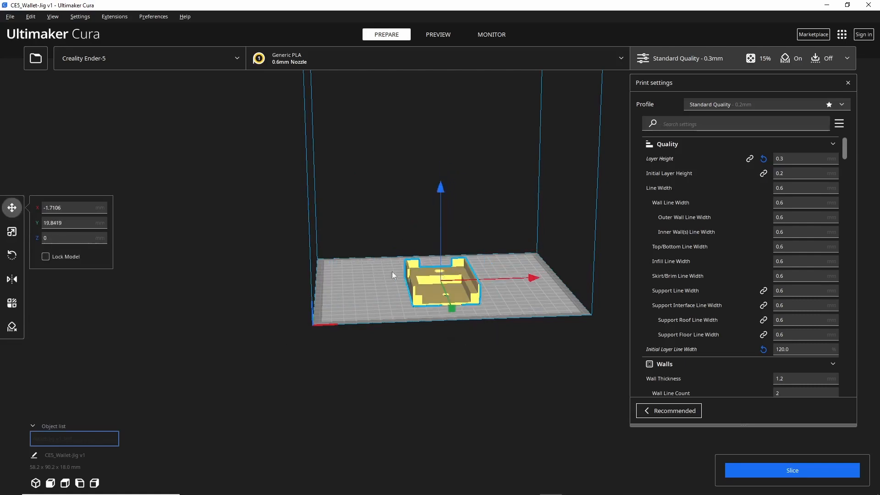
{"action": "mouse_move", "coordinate": [12, 208]}
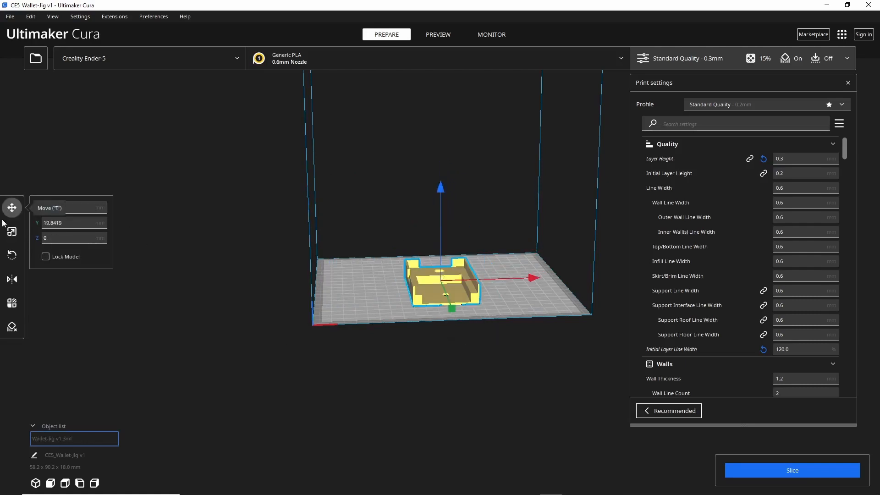
{"action": "left_click", "coordinate": [73, 236]}
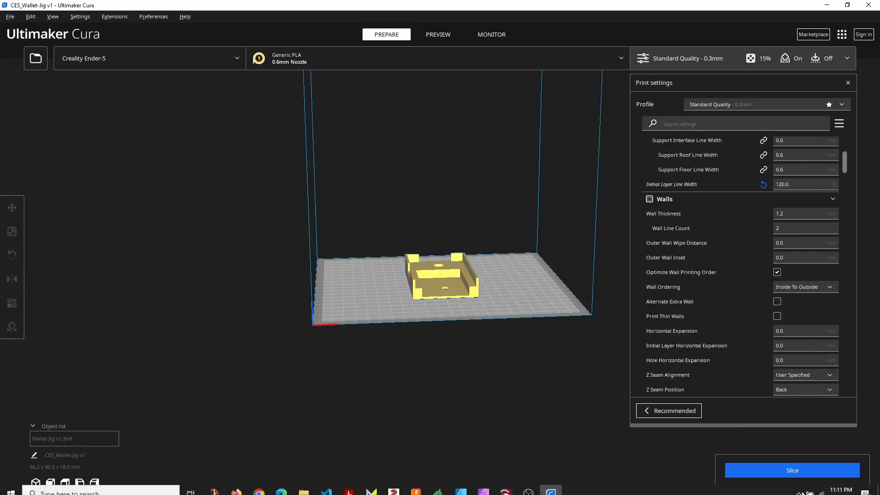
Slice the jig (1 h 9 min, 24 g) and inspect its walls in the layer preview.
{"action": "left_click", "coordinate": [792, 470]}
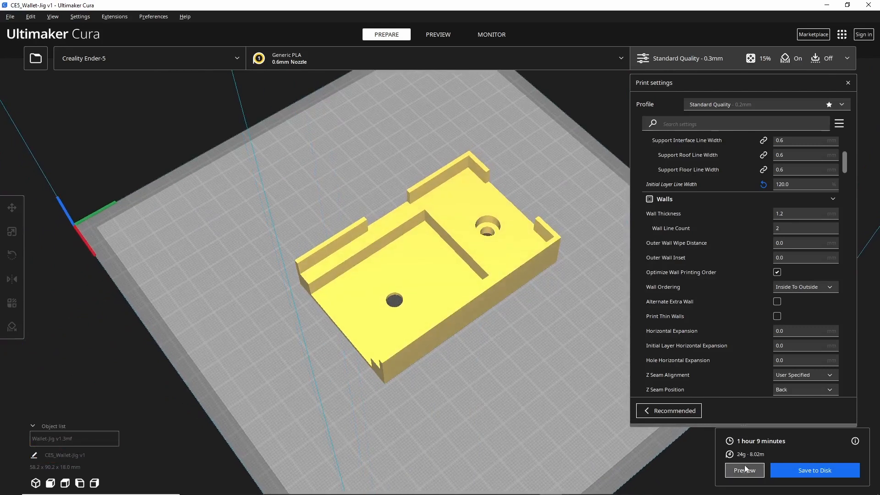
{"action": "left_click", "coordinate": [437, 34]}
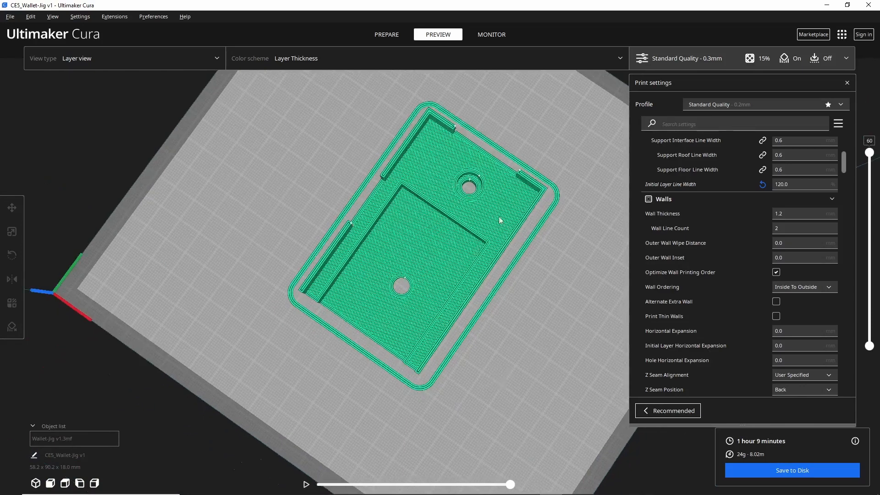
{"action": "left_click_drag", "start_coordinate": [499, 220], "coordinate": [393, 147]}
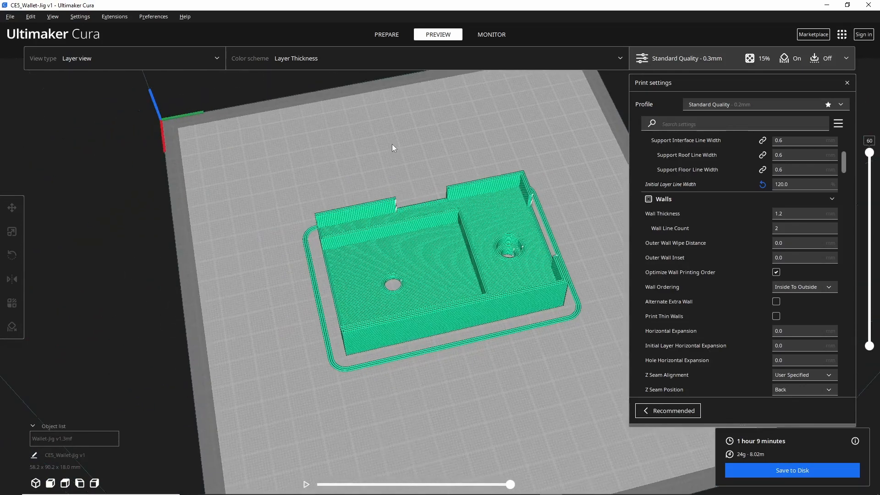